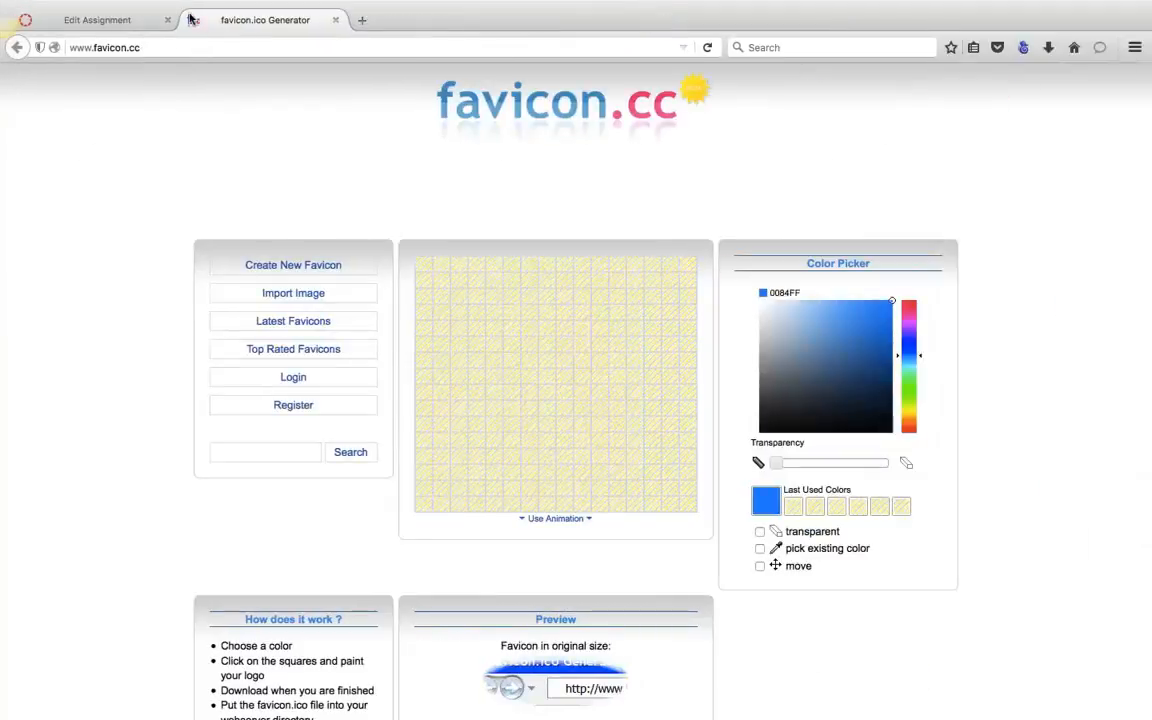
mouse_move(192, 20)
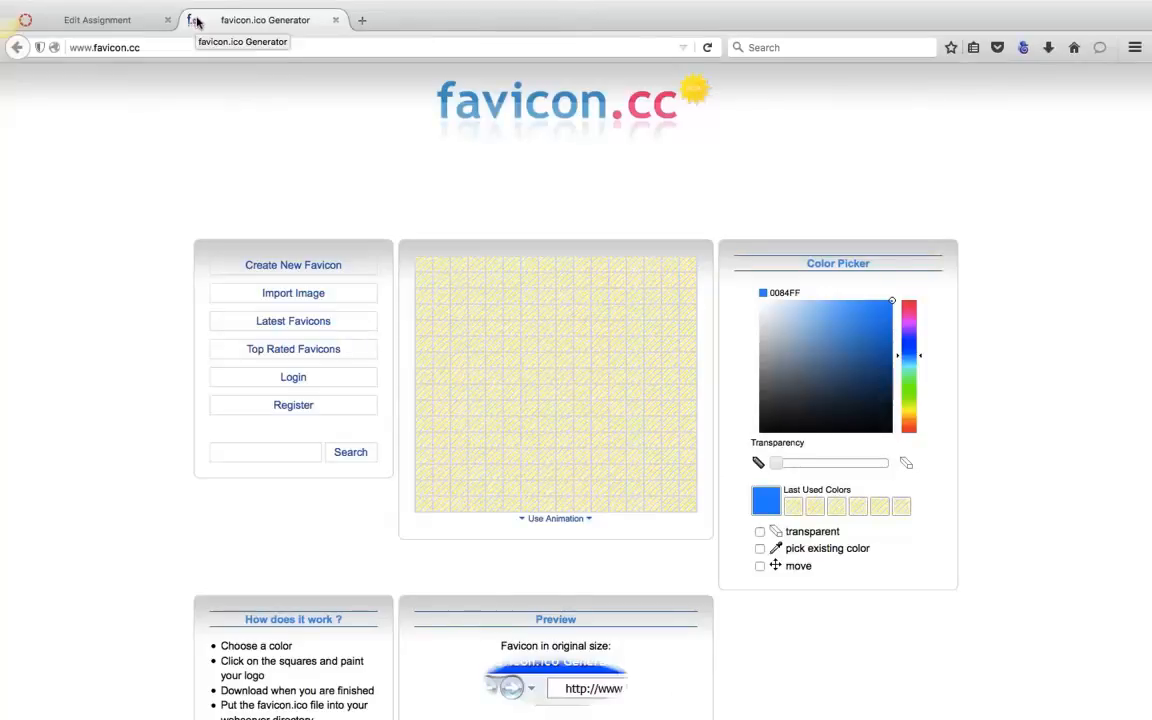
mouse_move(196, 20)
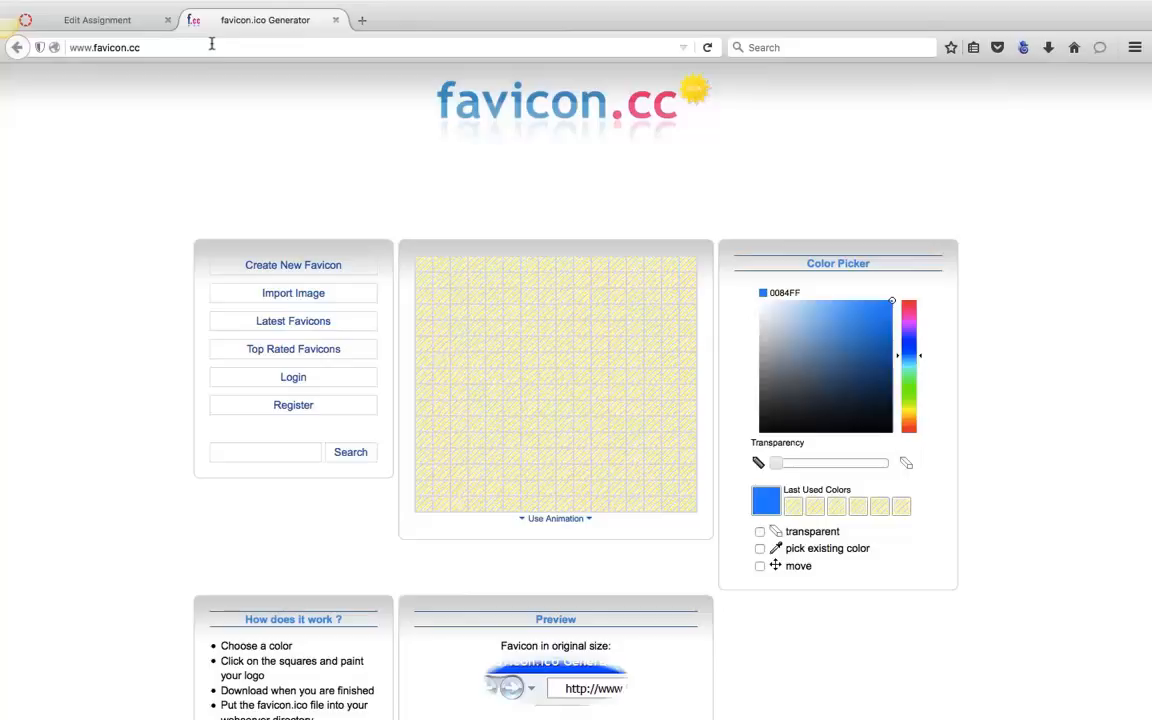
mouse_move(284, 80)
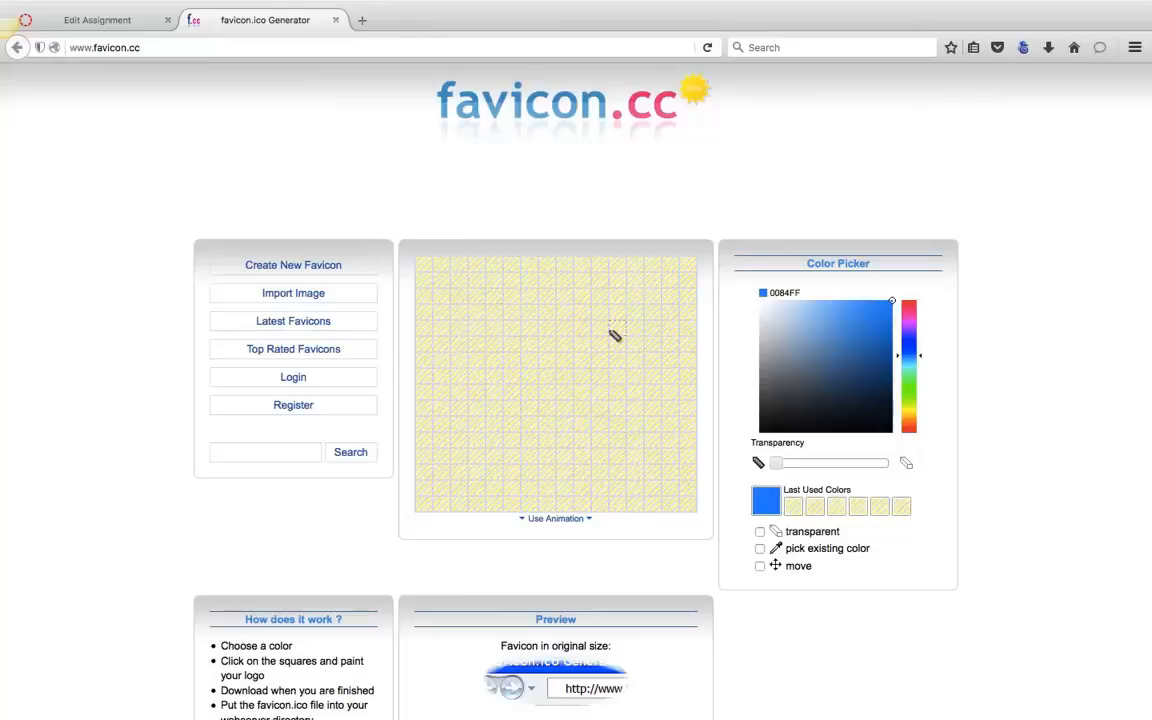
mouse_move(852, 352)
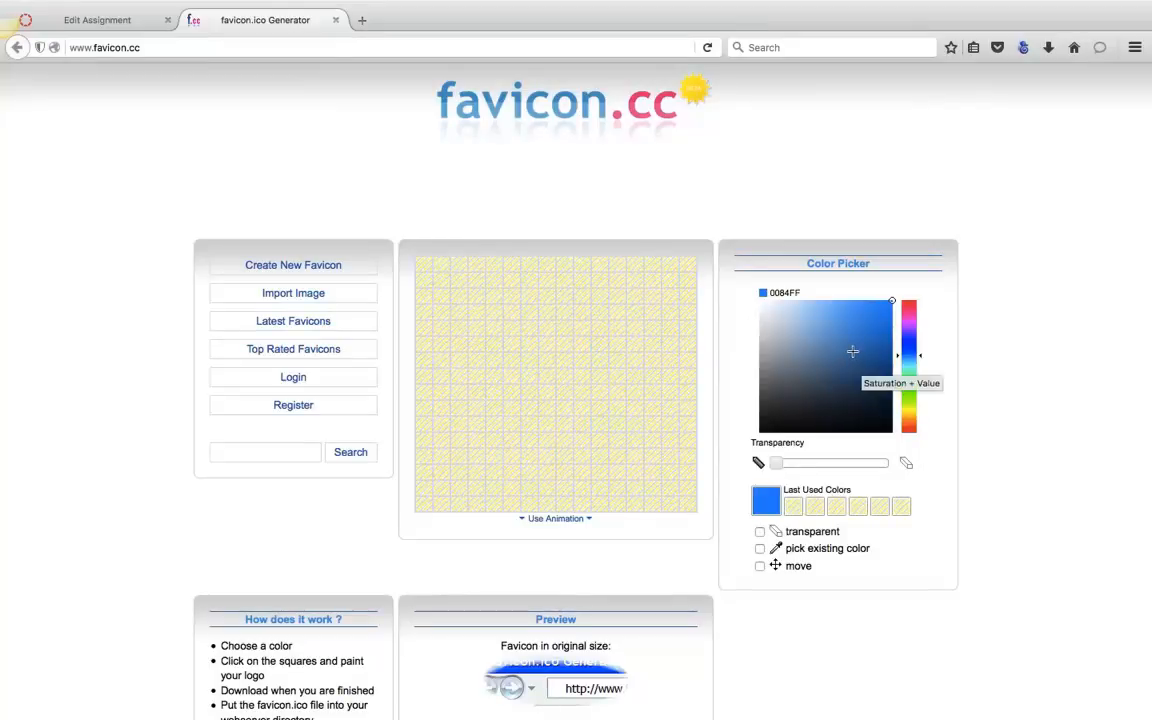
Pick a dark blue colour and paint the first initial's left stroke, diagonal peak and right stroke
click(860, 362)
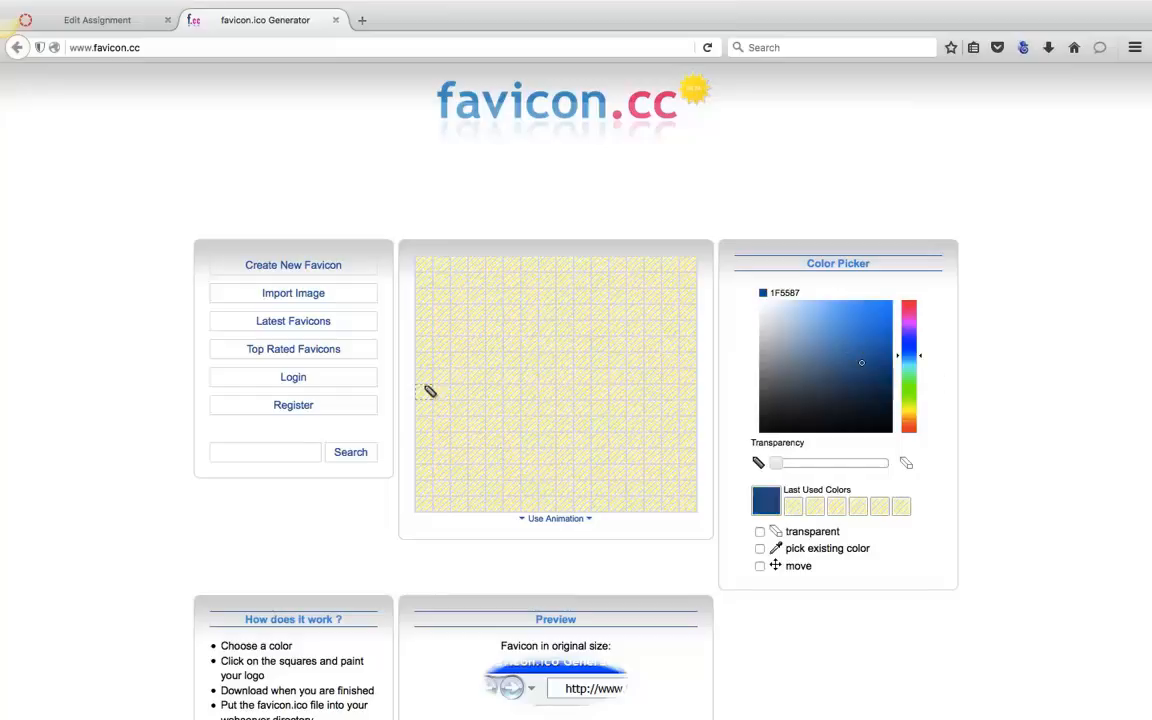
drag(422, 380, 422, 424)
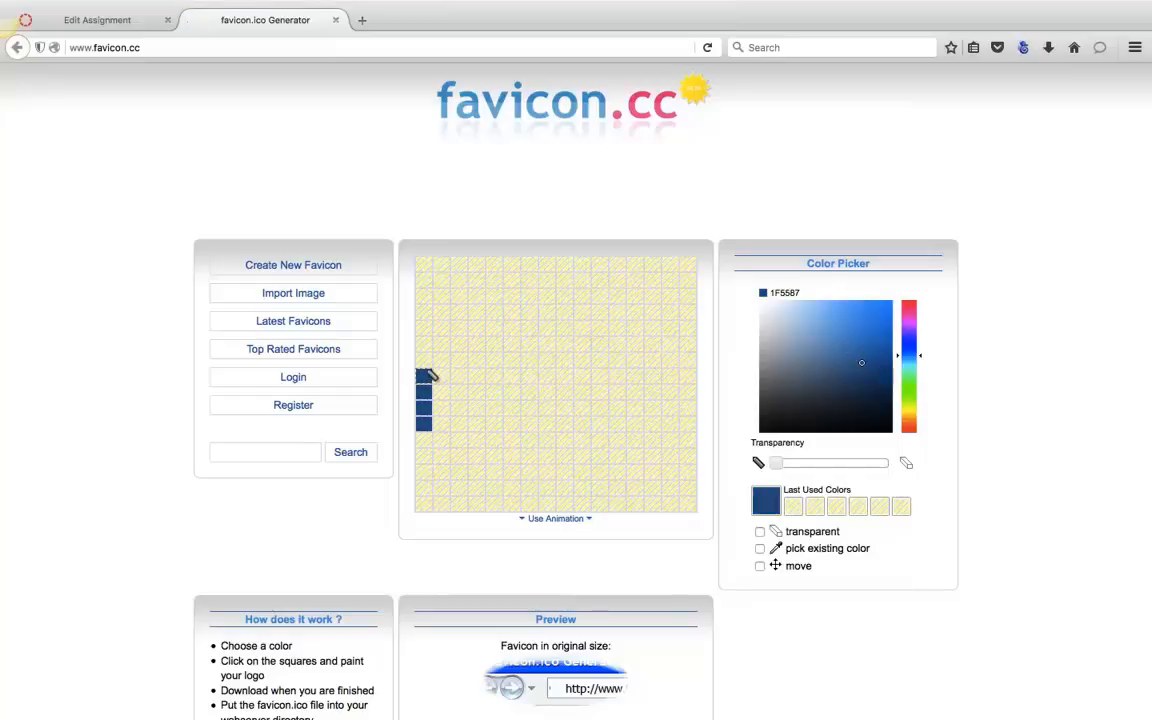
drag(424, 370, 424, 290)
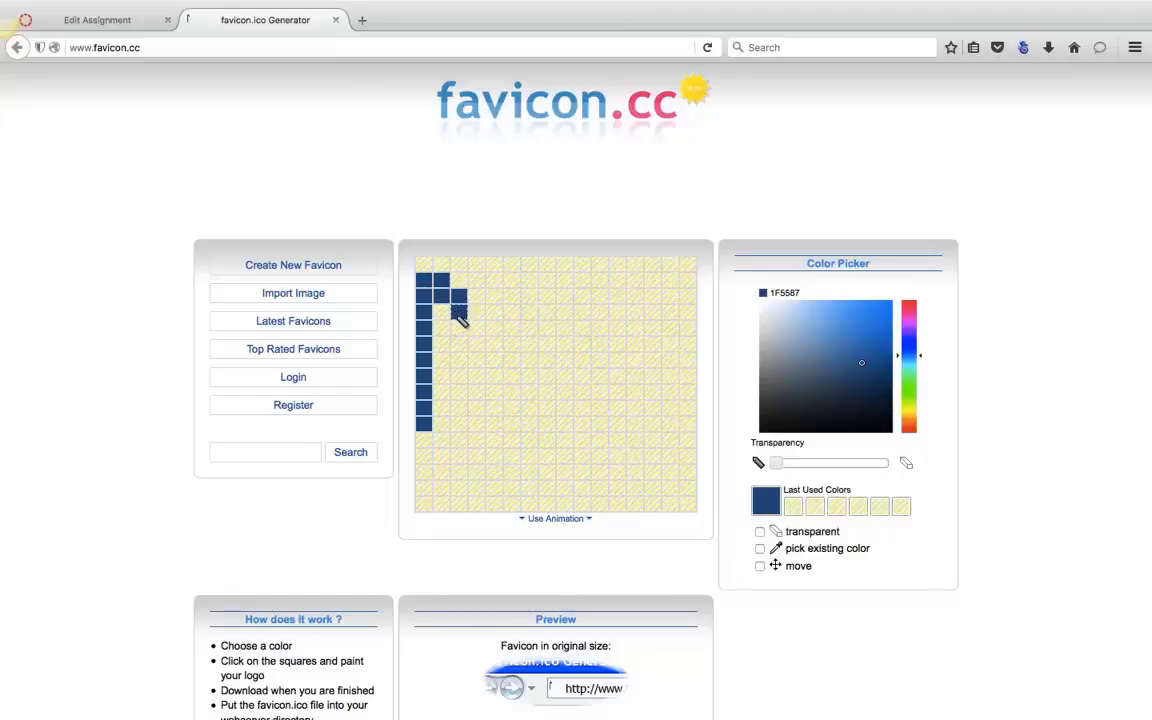
click(476, 336)
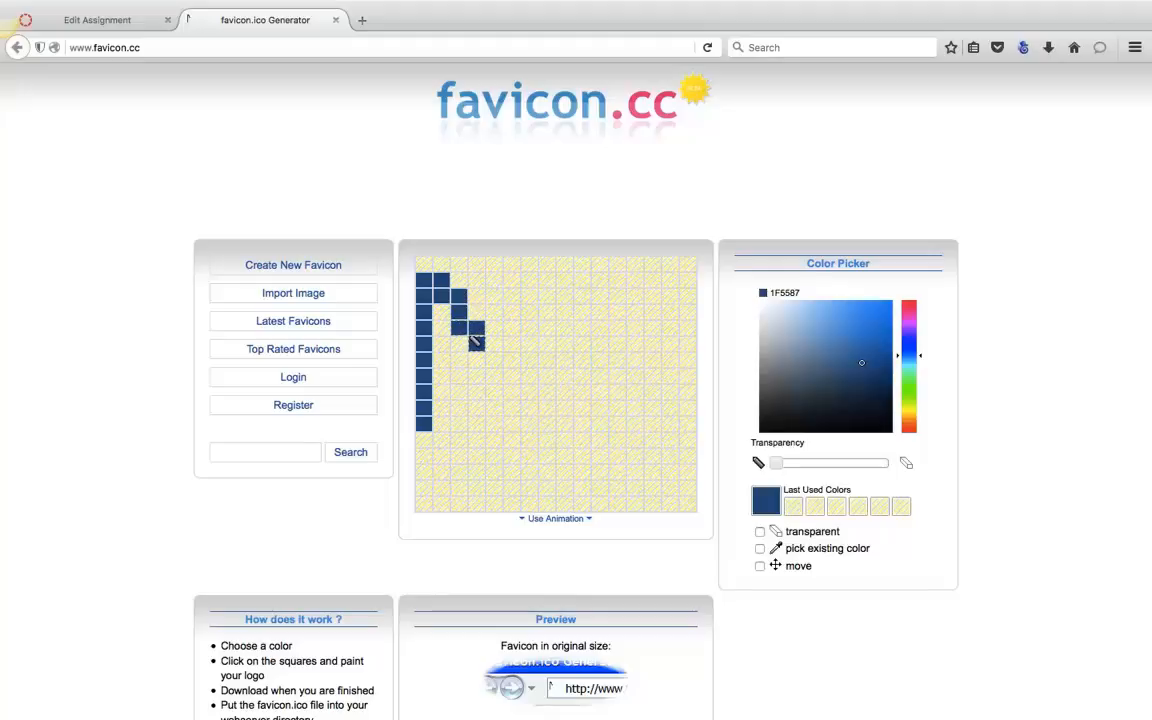
click(490, 320)
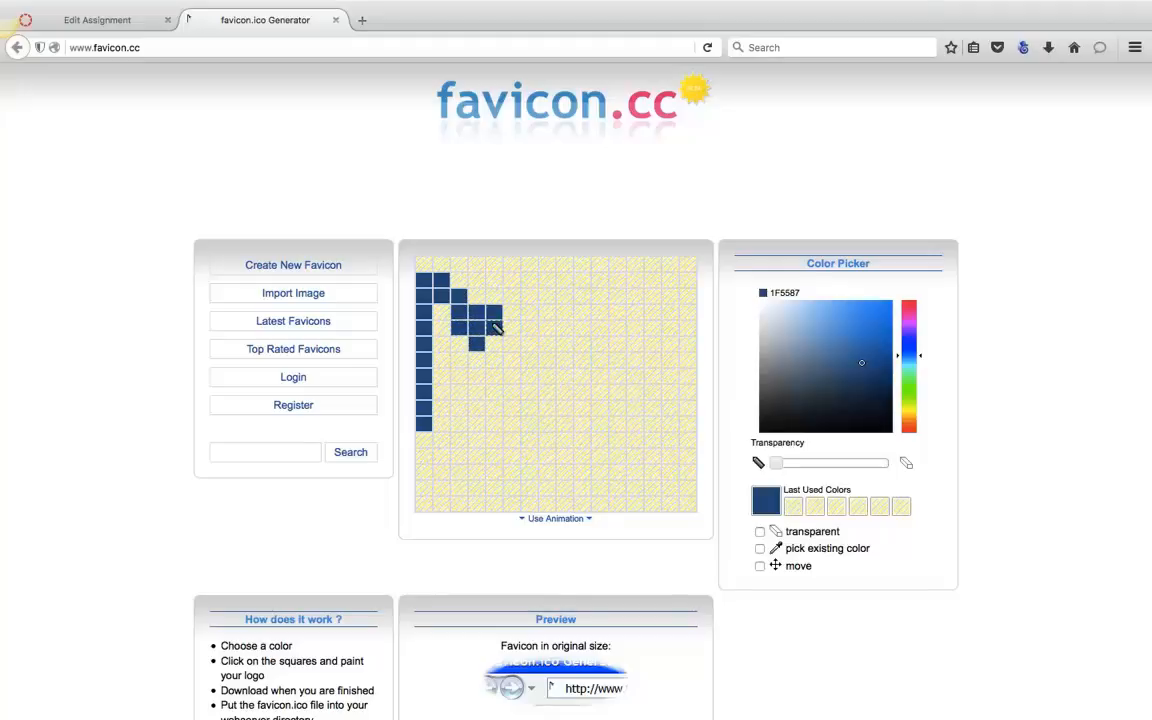
click(500, 296)
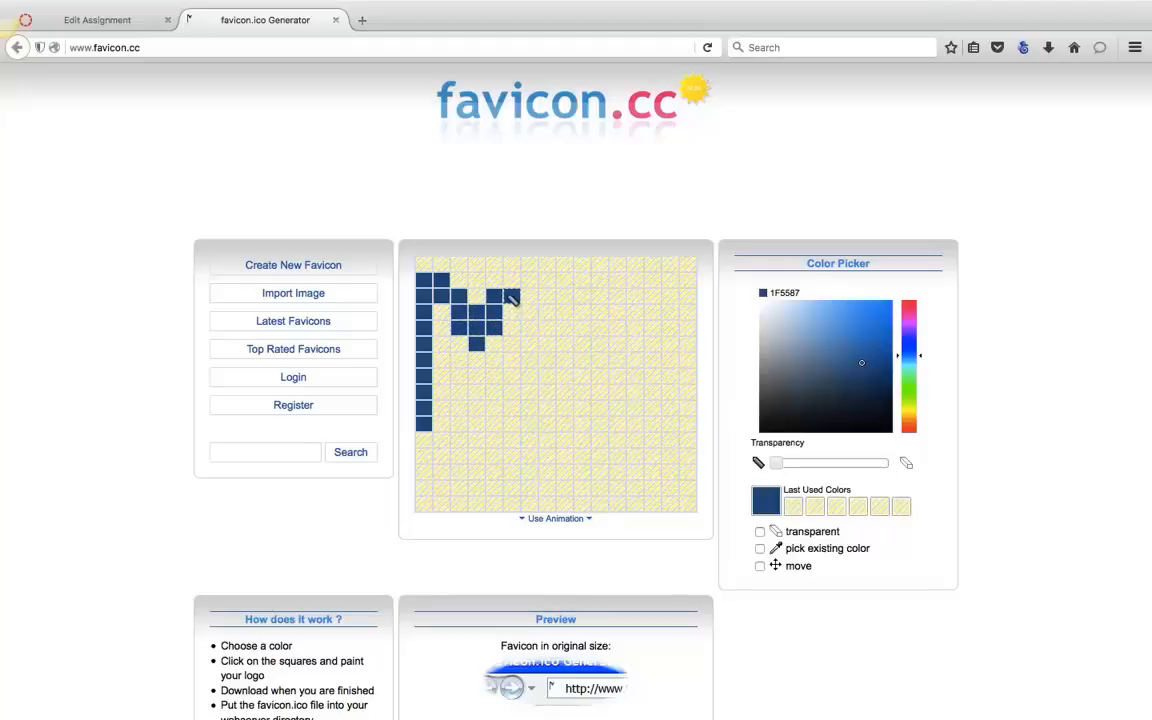
click(524, 290)
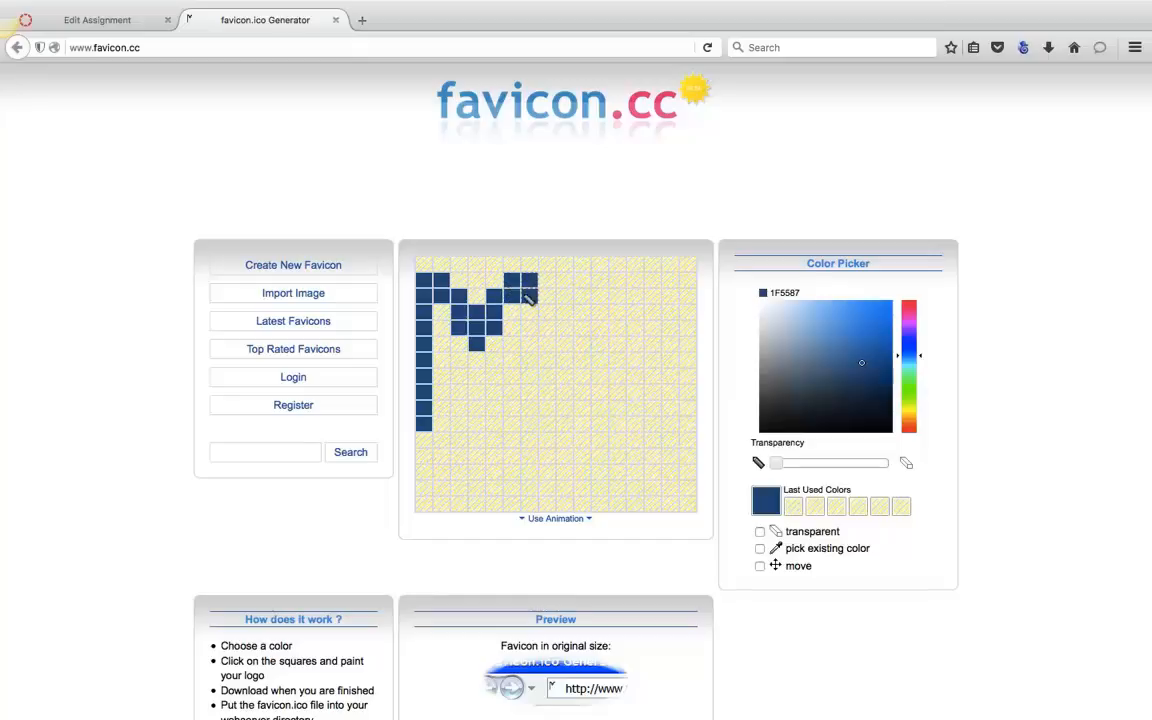
drag(530, 300, 536, 414)
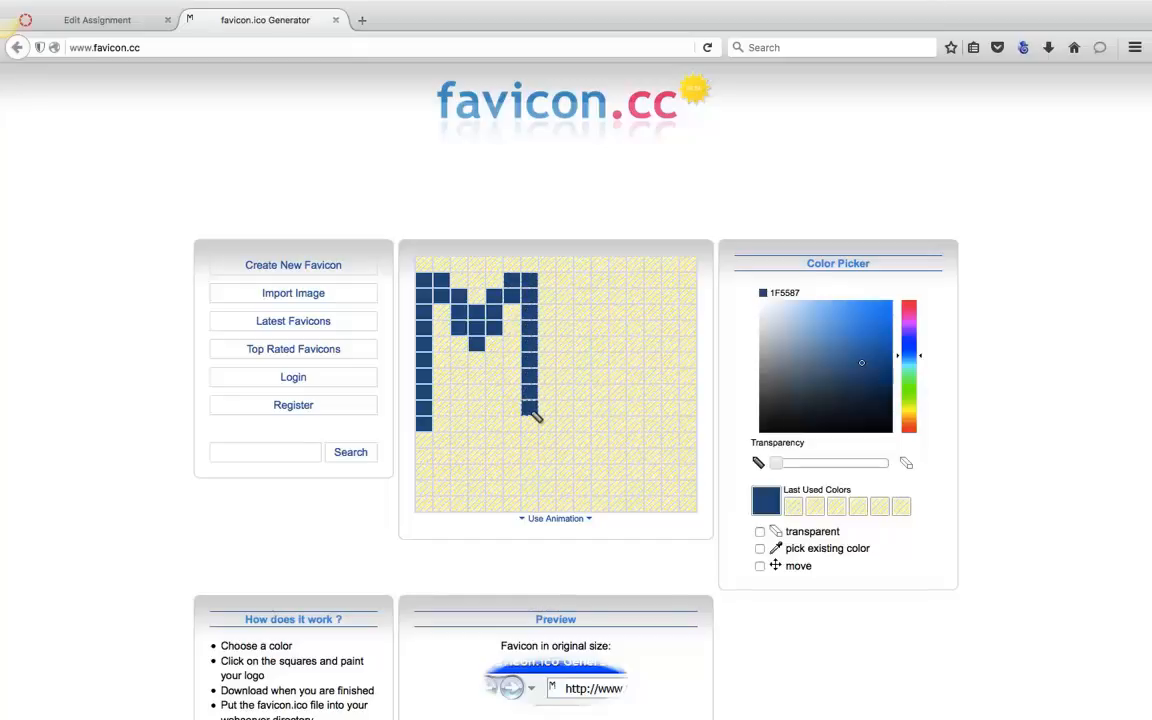
click(544, 460)
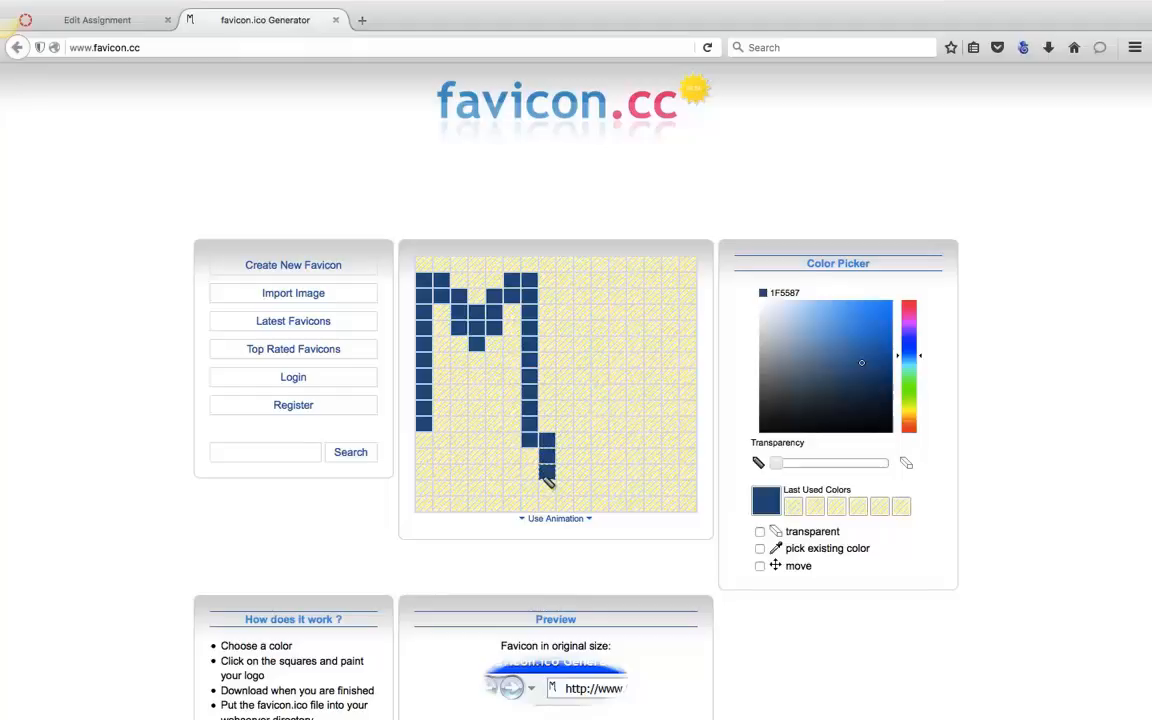
click(556, 496)
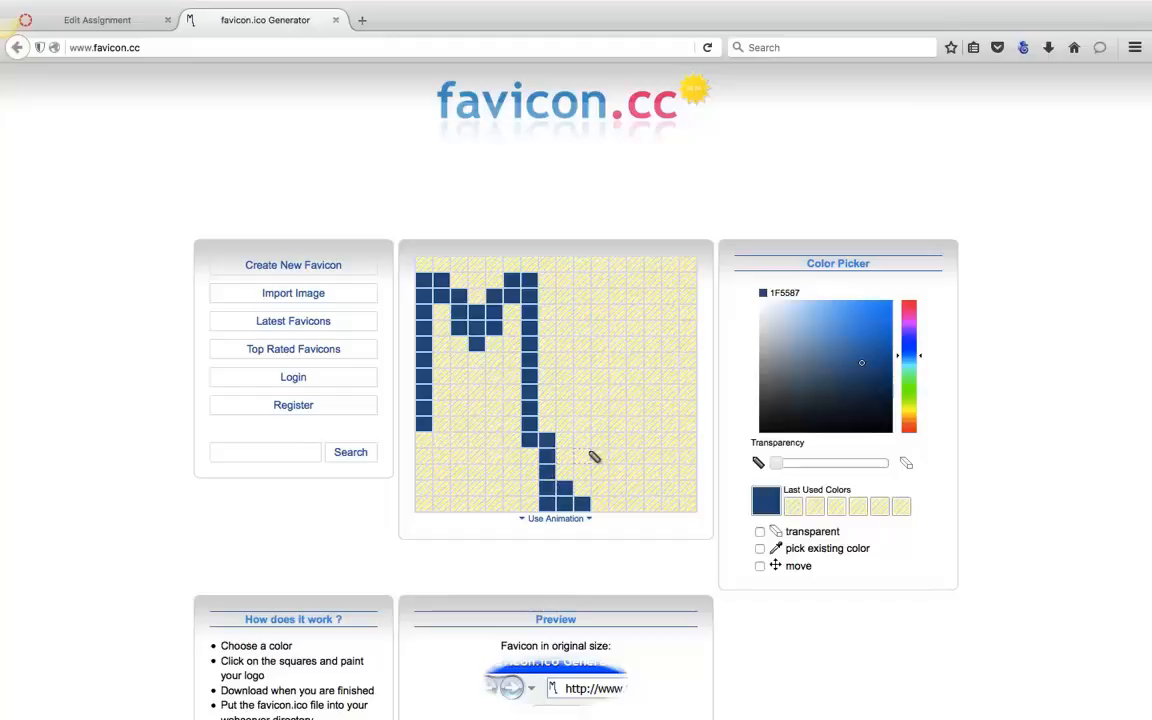
click(540, 408)
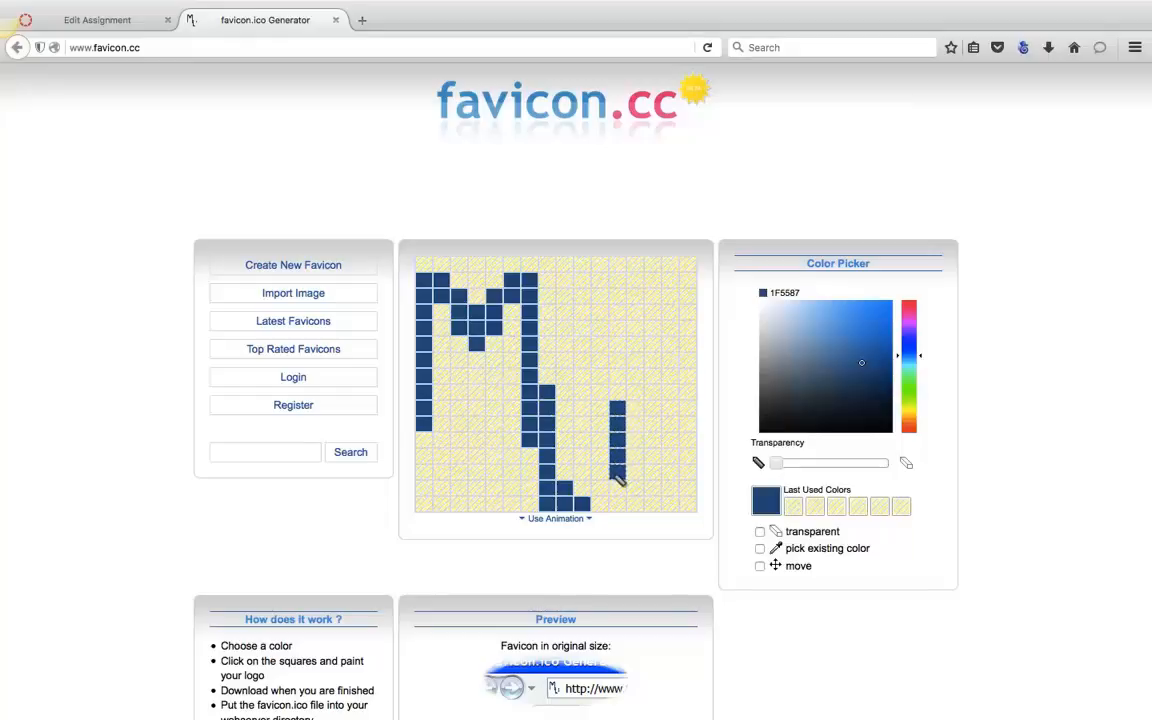
Paint the bottom strokes of the second initial toward the right of the grid
click(596, 486)
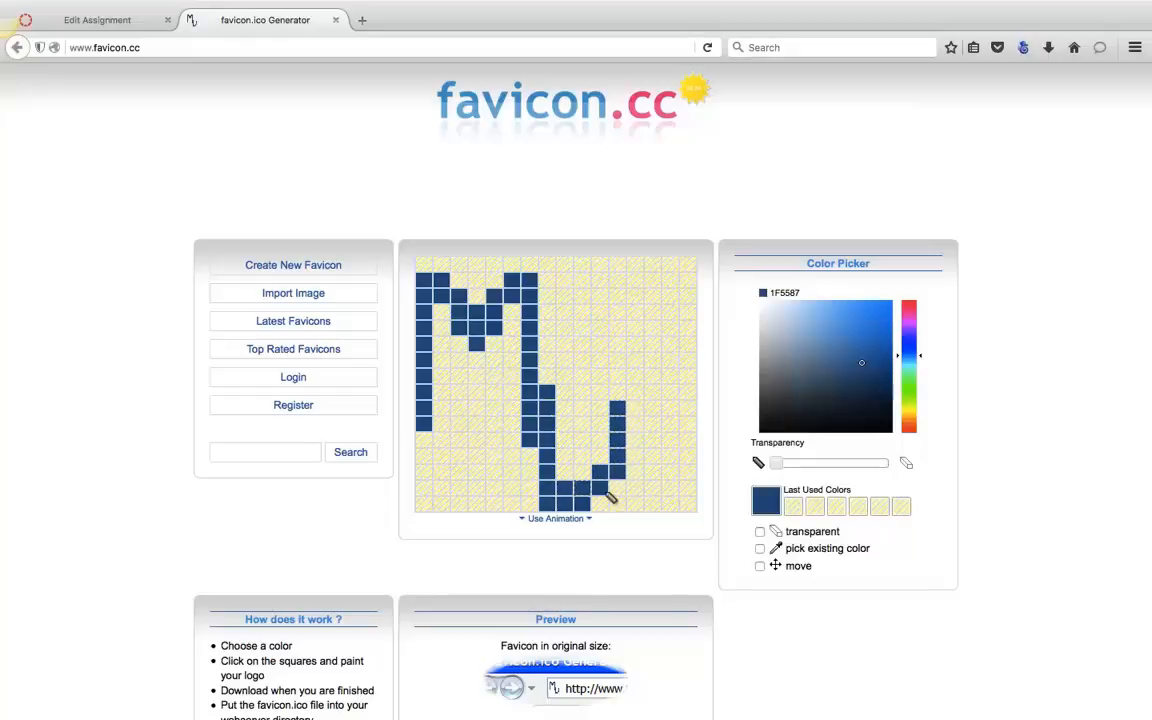
click(630, 486)
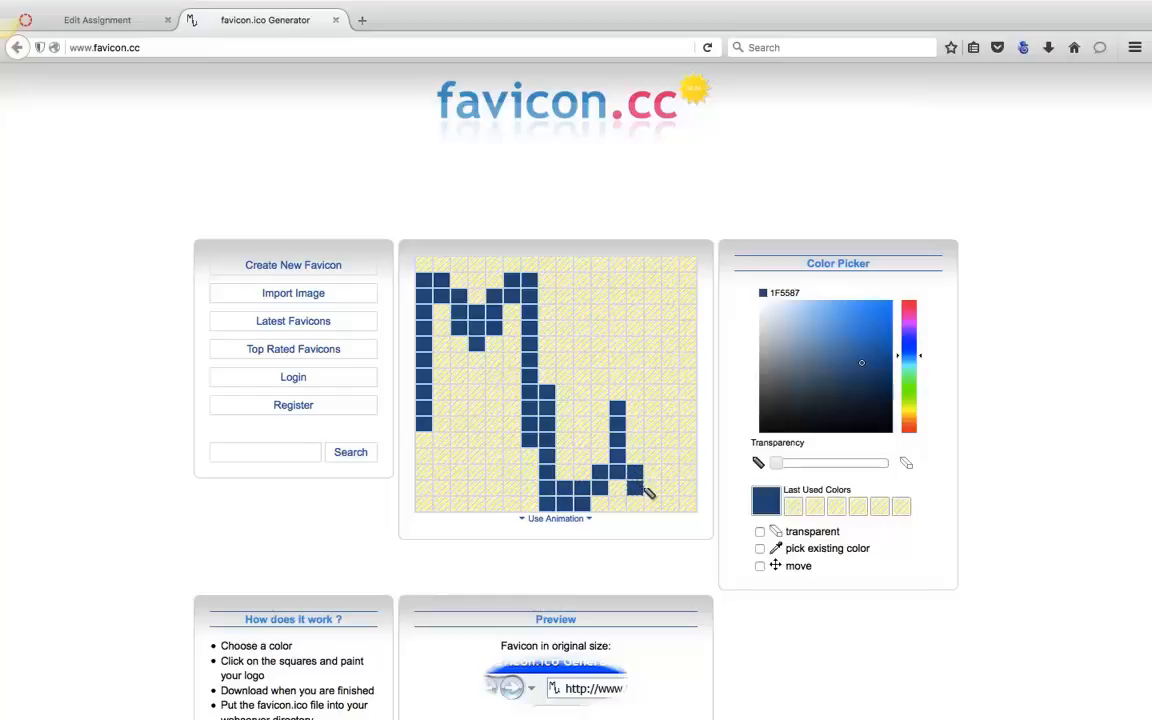
click(650, 498)
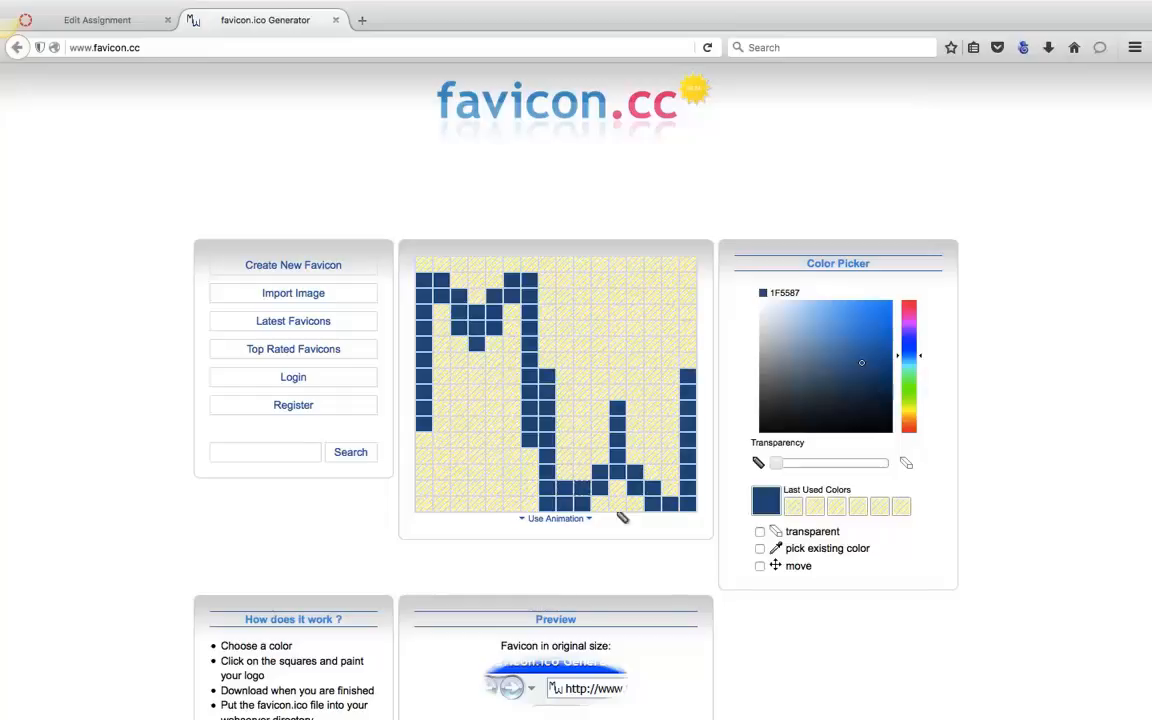
mouse_move(640, 530)
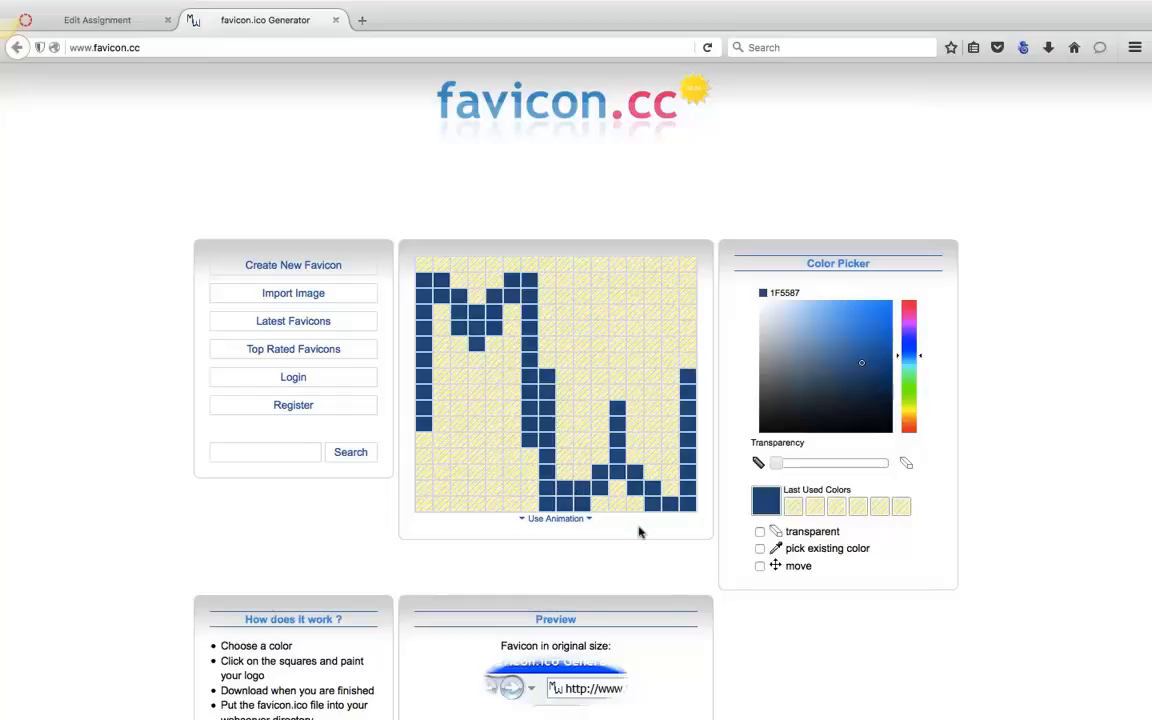
Download the favicon, save it as favicon.ico and show the browser's downloads list
scroll(down, 3)
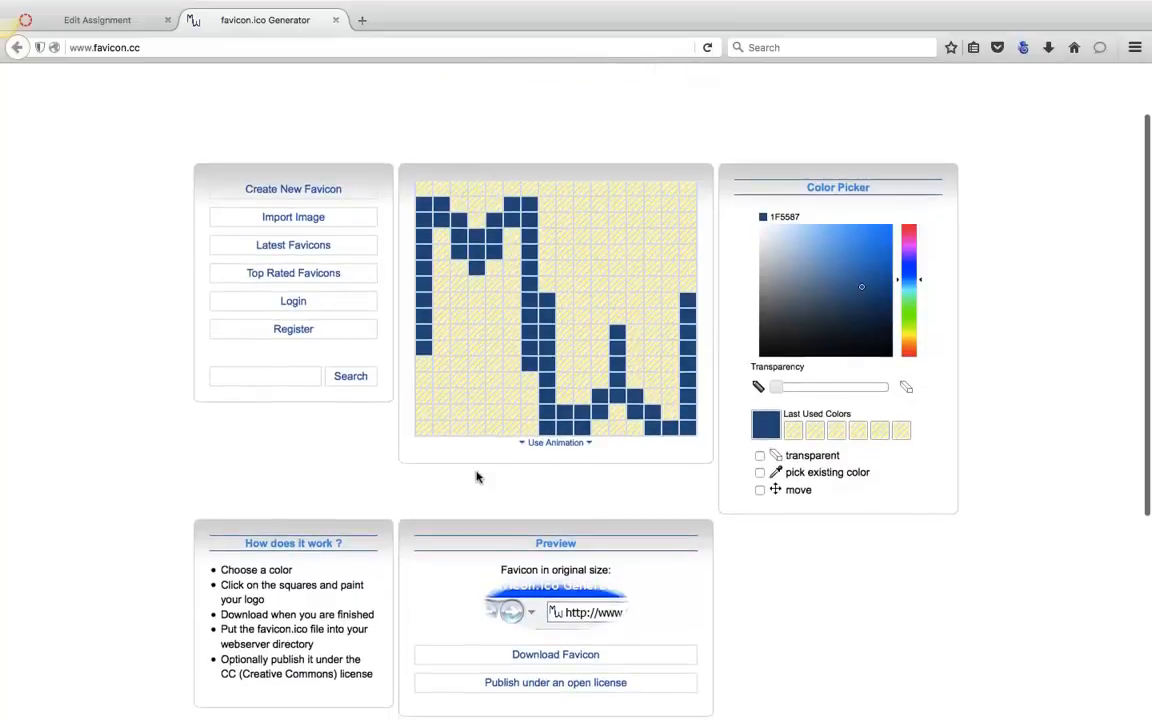
scroll(down, 3)
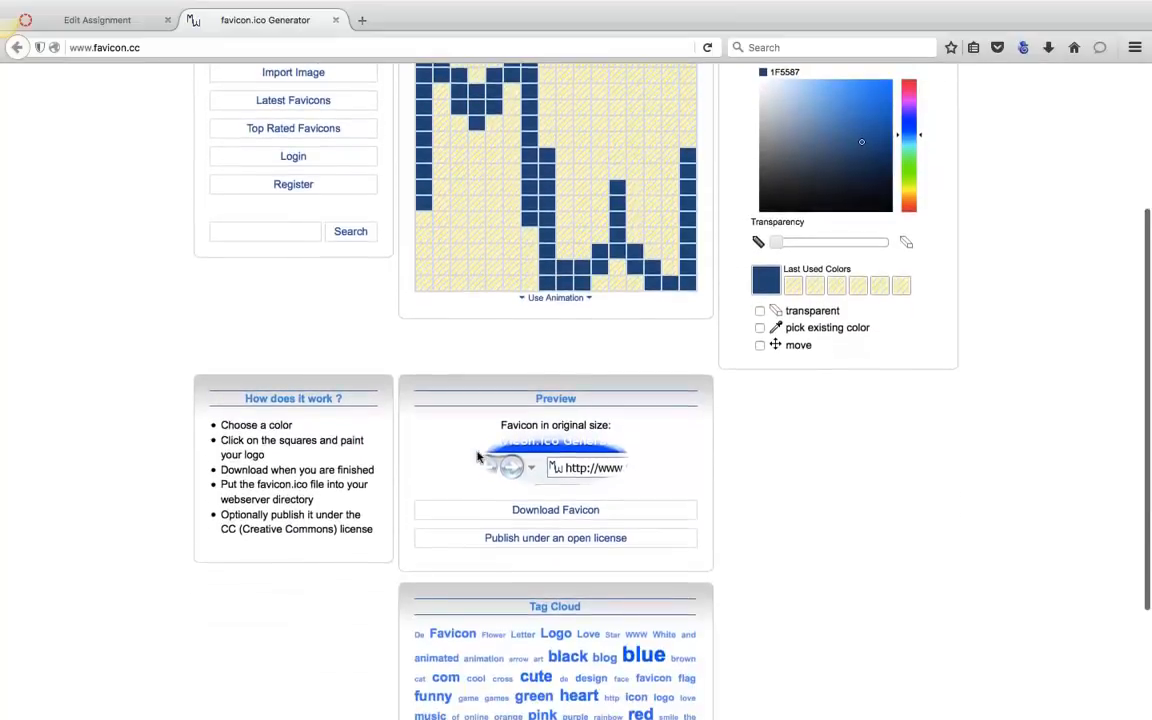
scroll(down, 3)
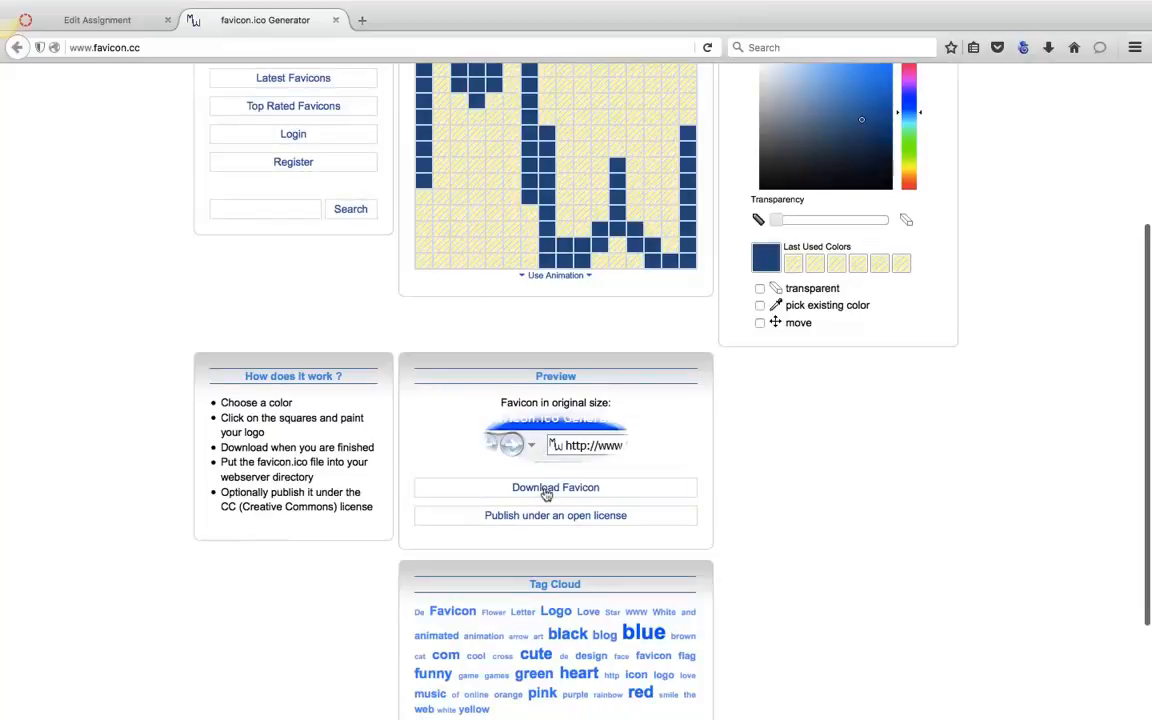
click(556, 488)
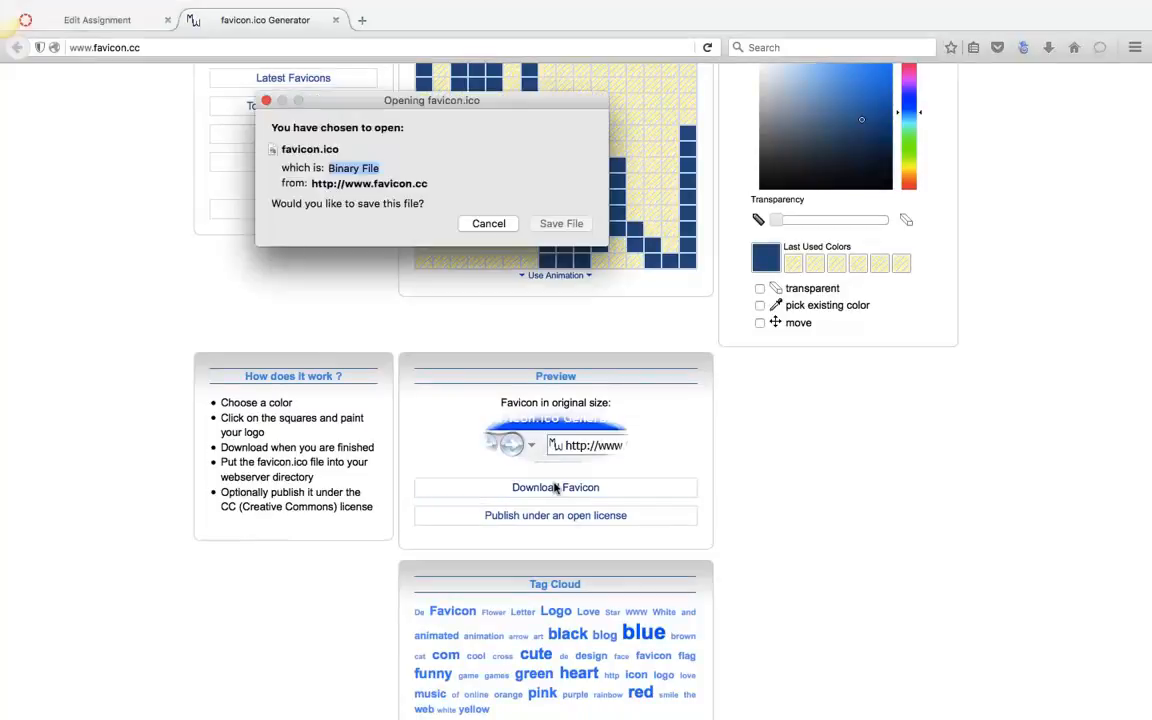
mouse_move(560, 224)
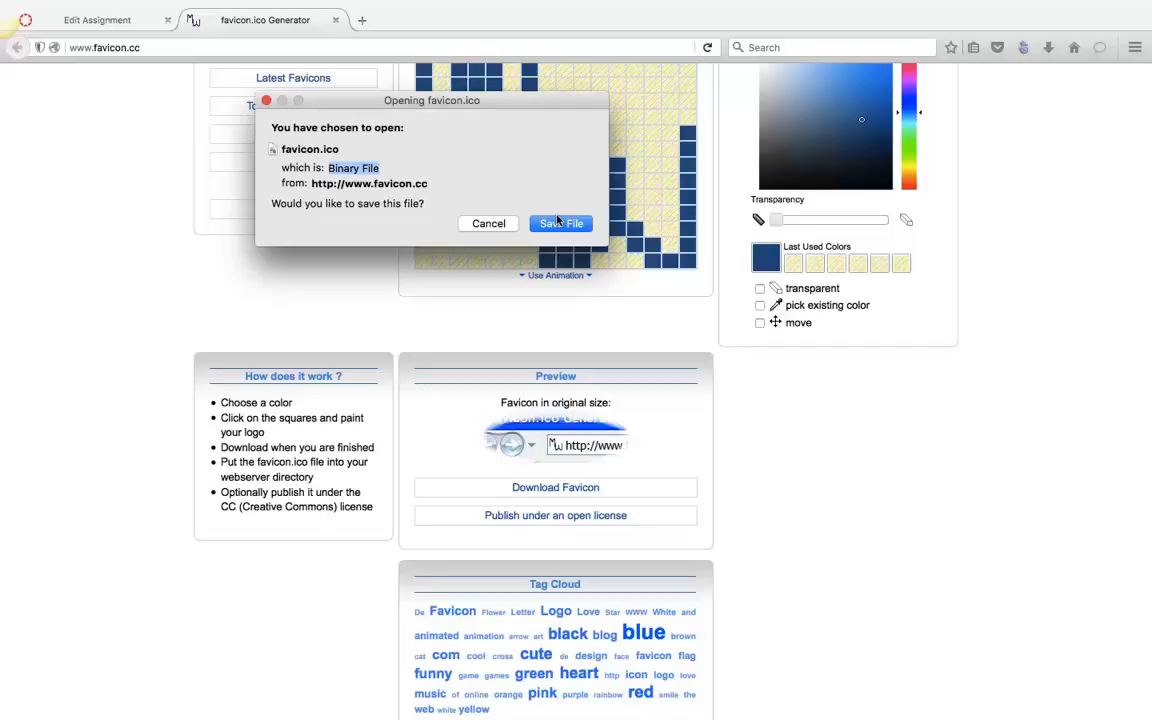
click(560, 224)
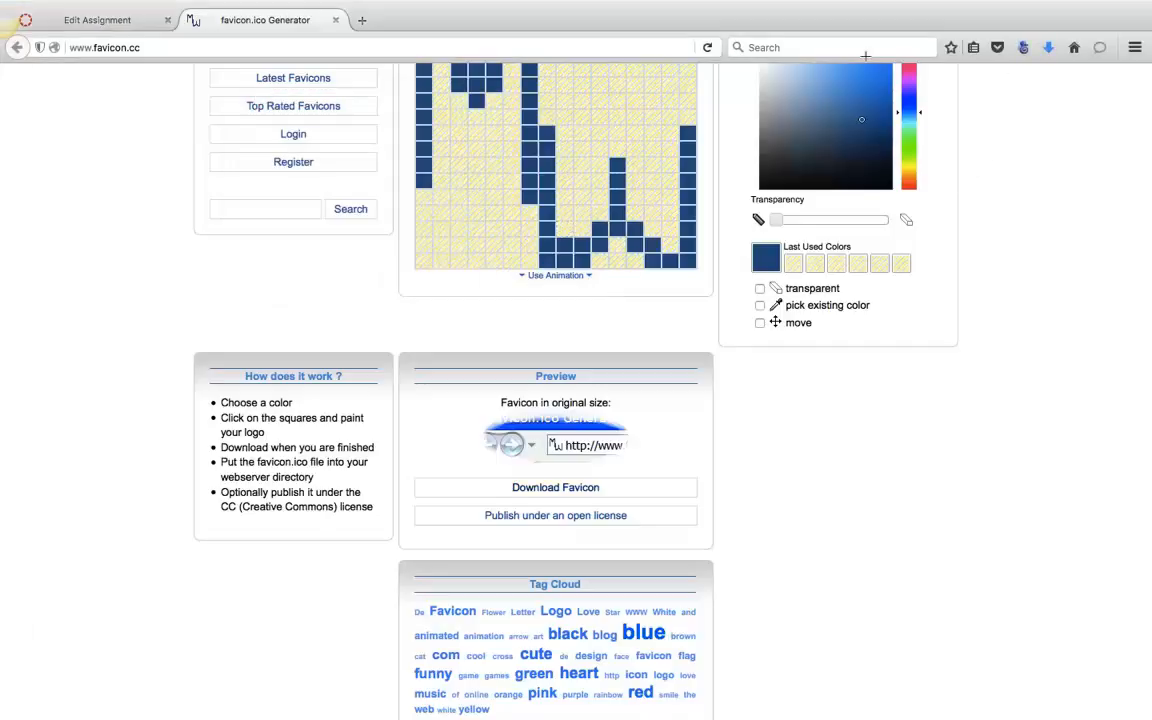
click(1048, 48)
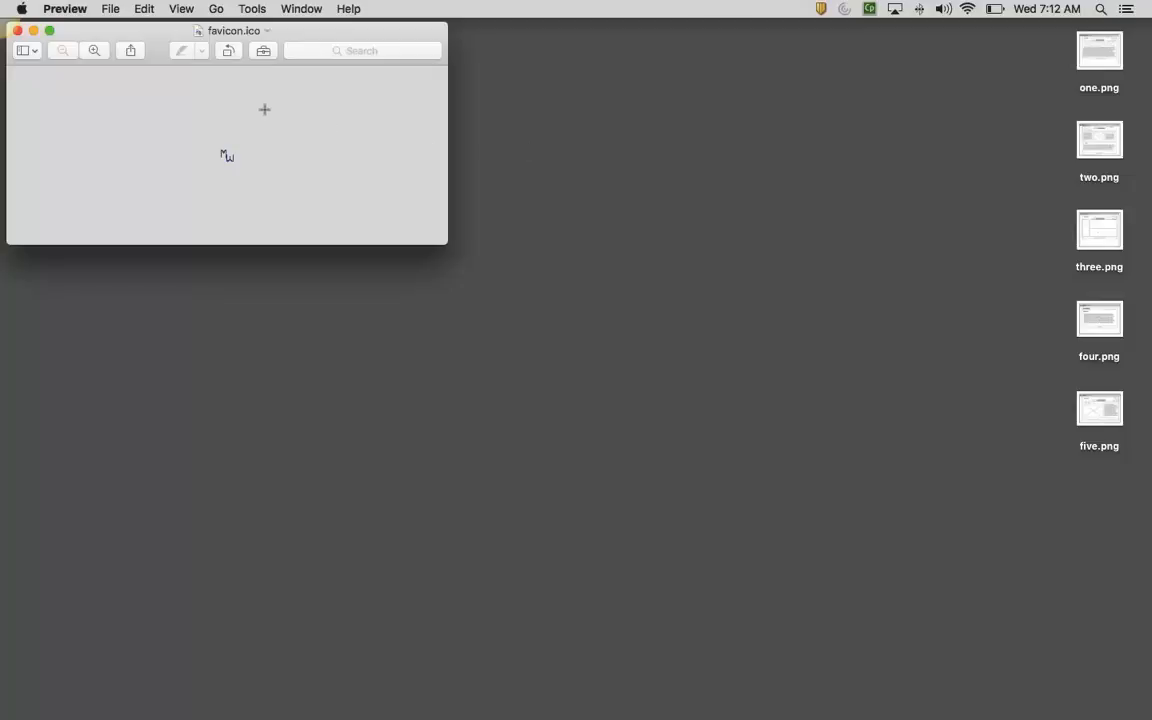
mouse_move(4, 350)
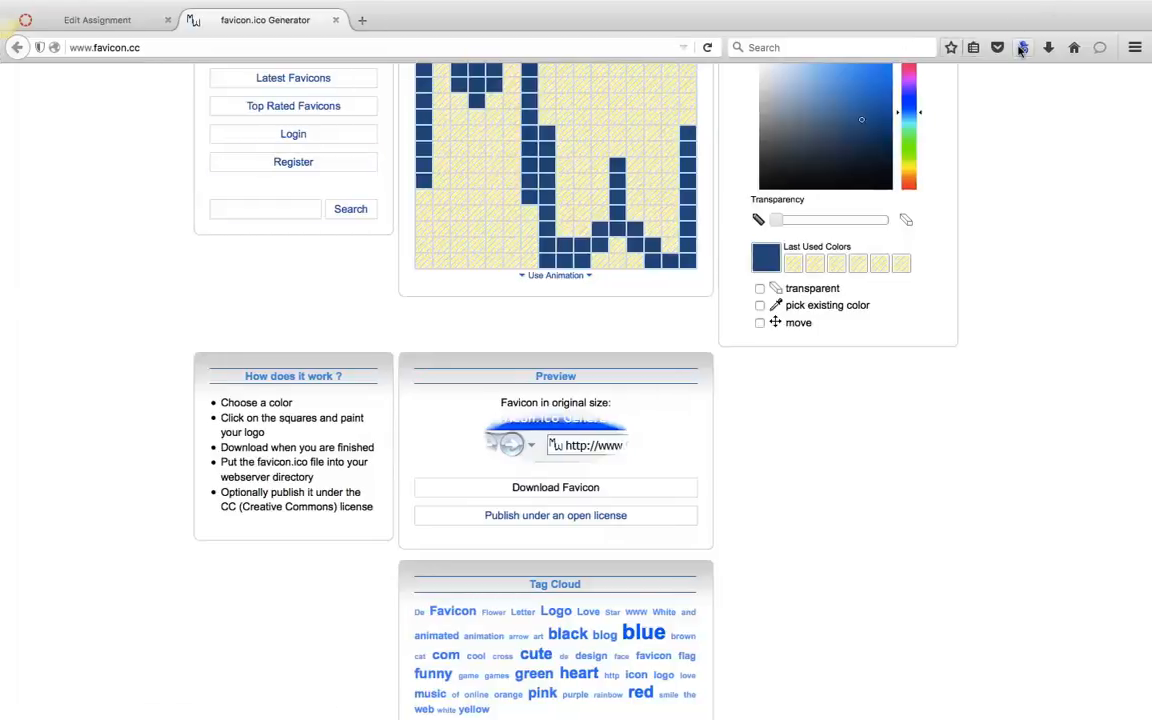
Start the FireFTP client from the Firefox toolbar
click(432, 20)
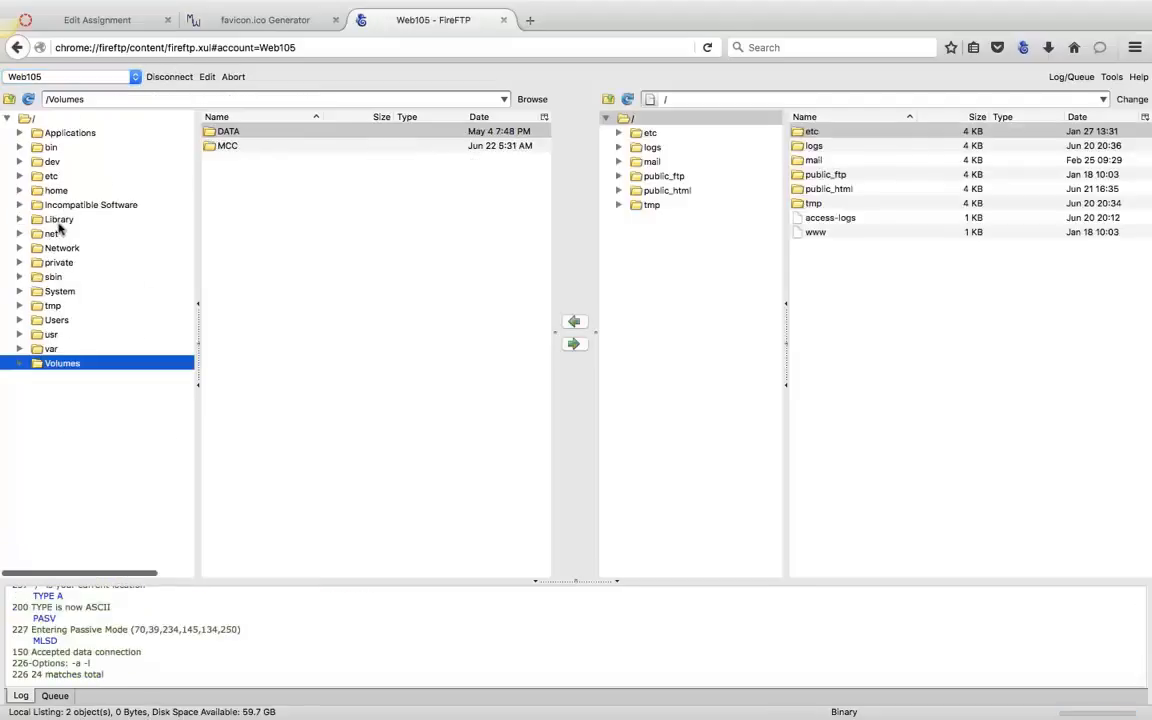
mouse_move(24, 310)
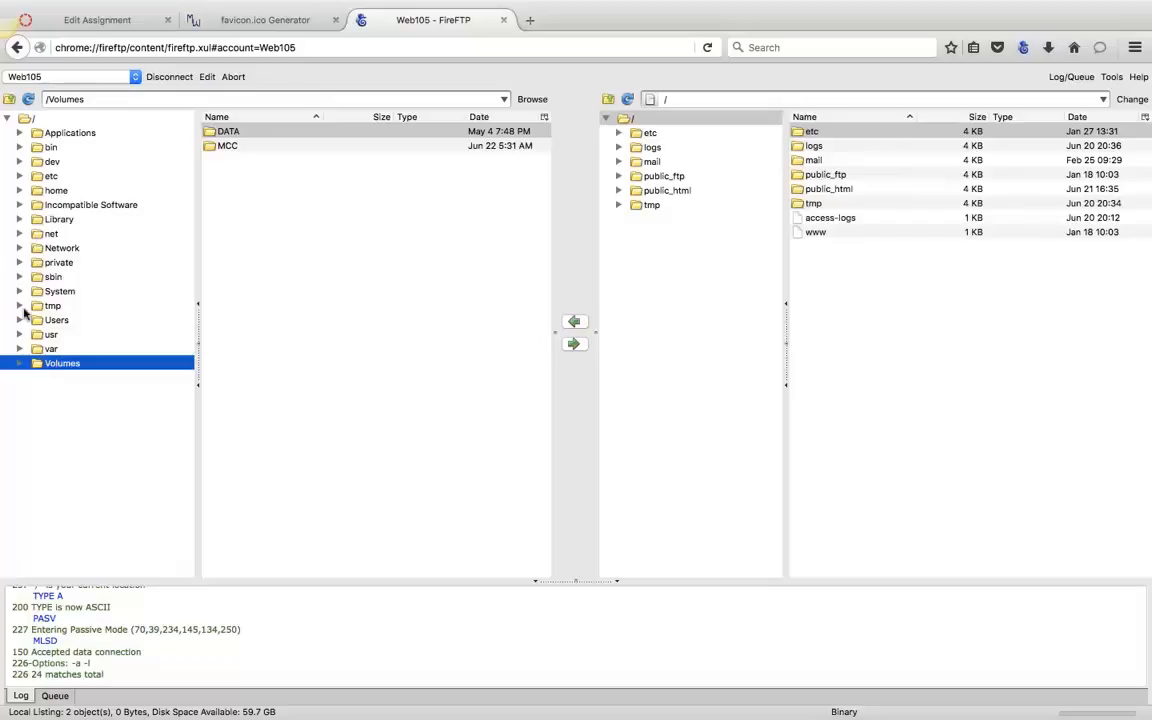
Browse the local pane to the user's Downloads folder, newest files first
click(22, 320)
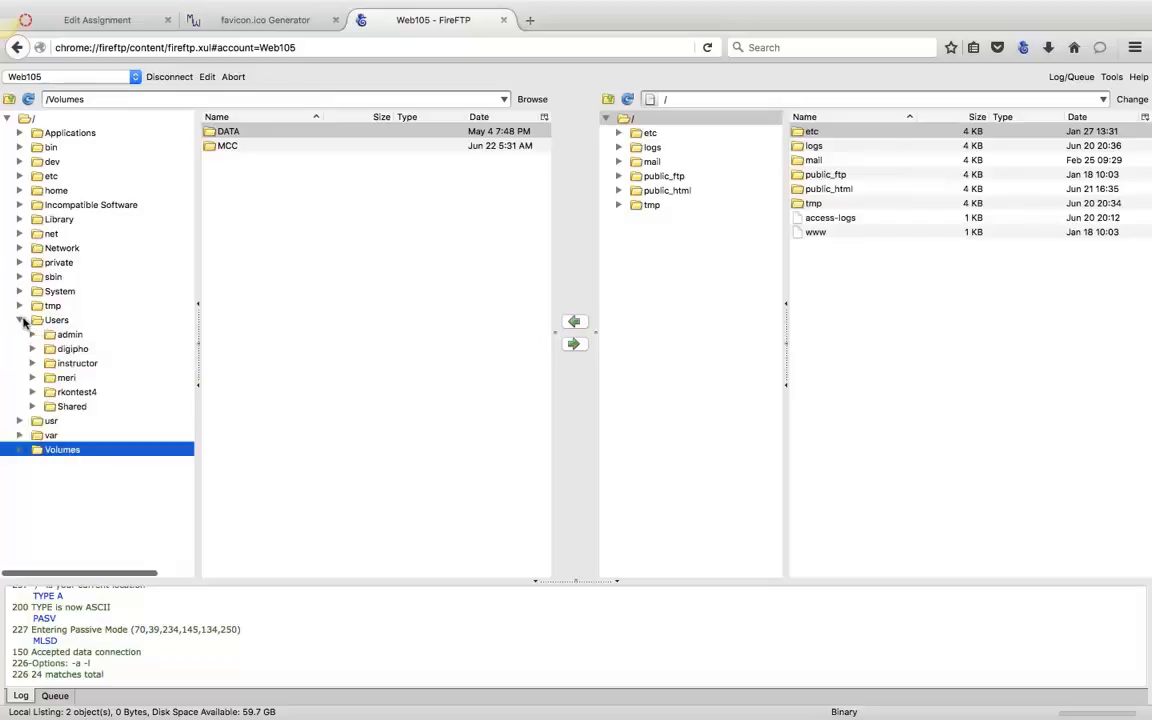
click(32, 376)
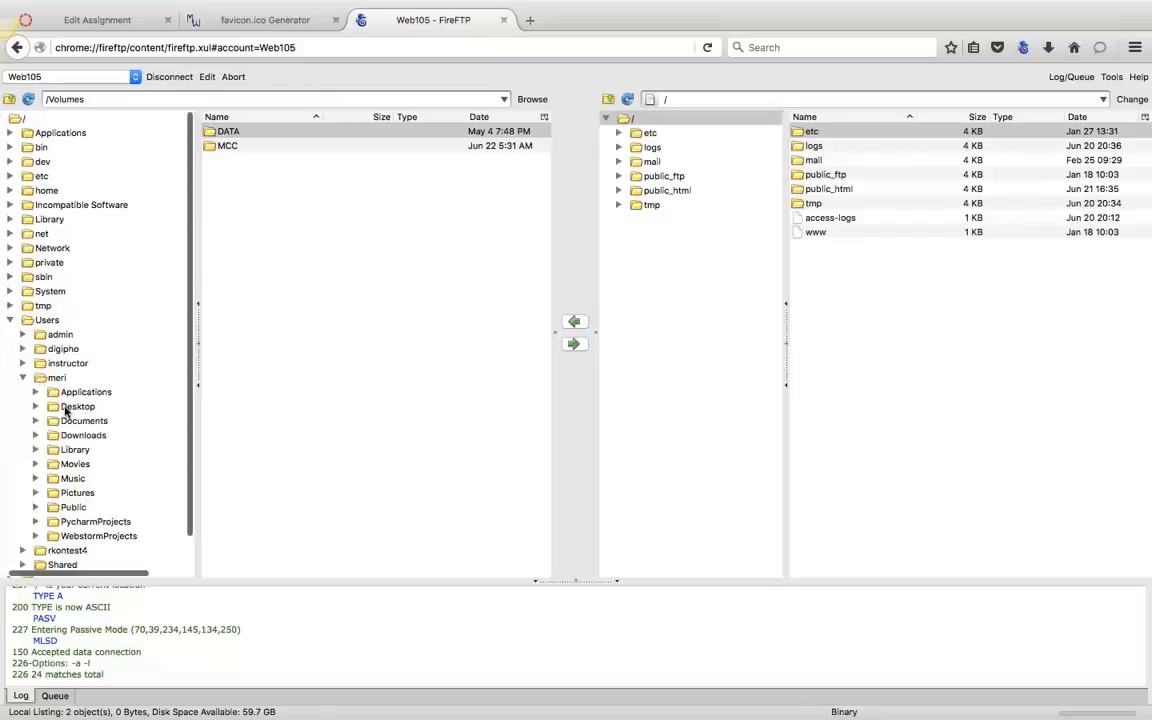
click(78, 436)
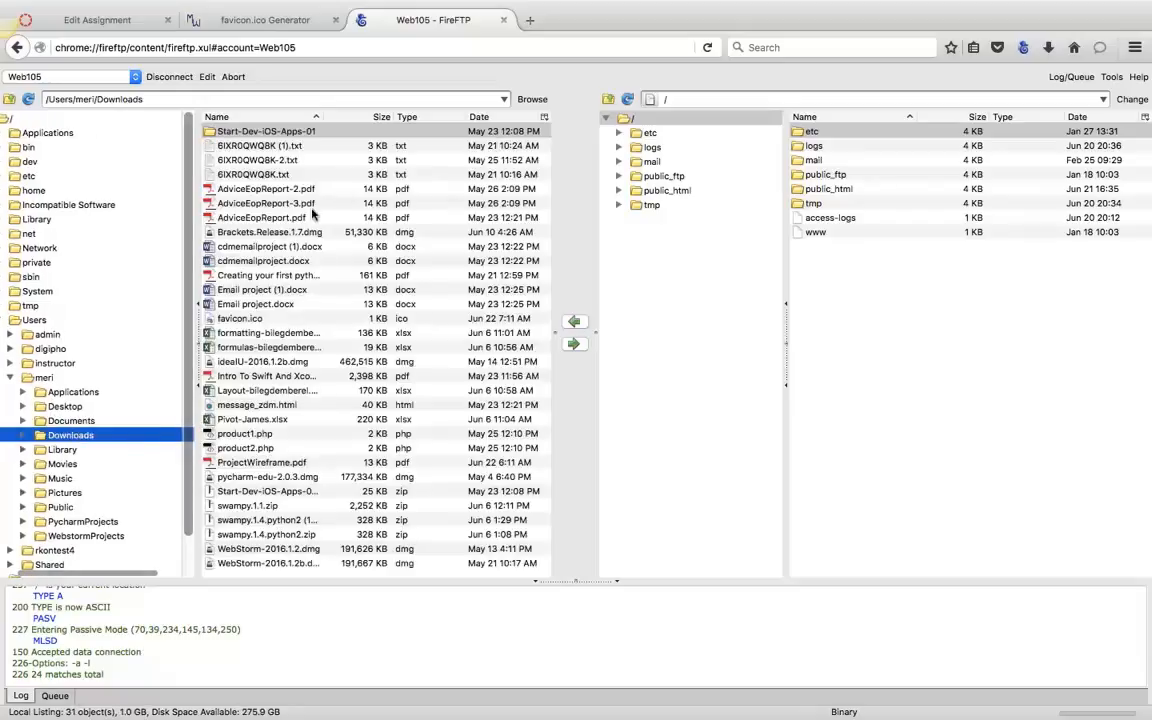
click(480, 116)
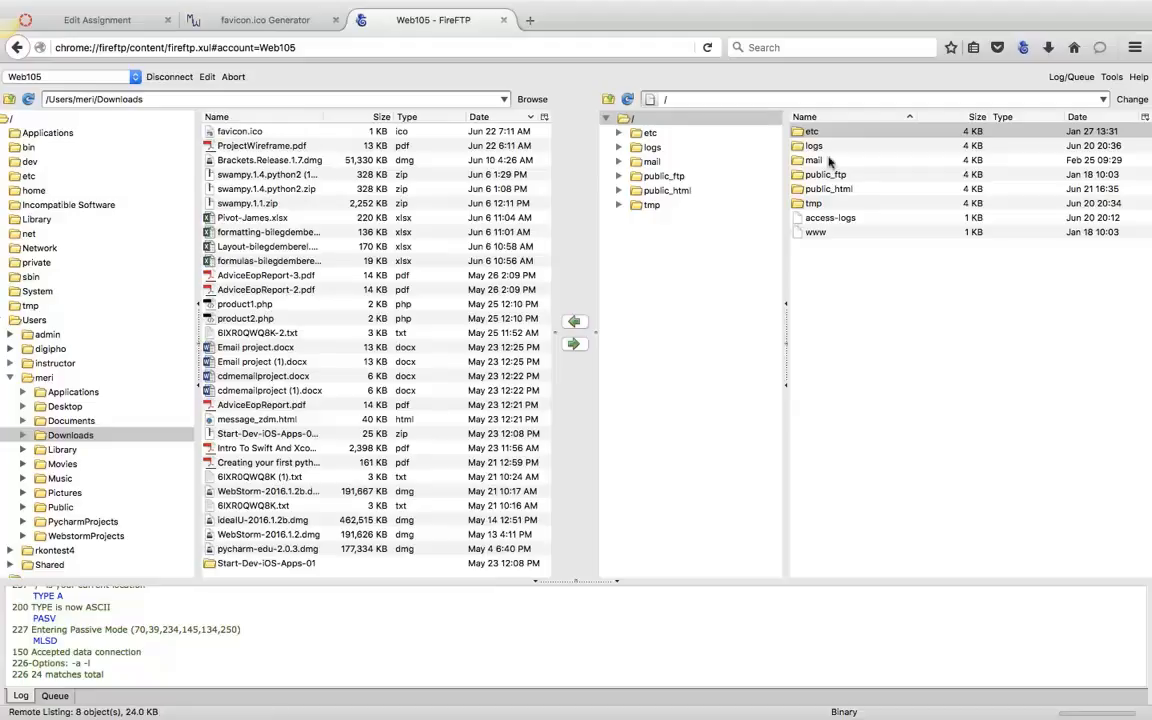
Enter public_html on the server and upload favicon.ico into it
double_click(668, 190)
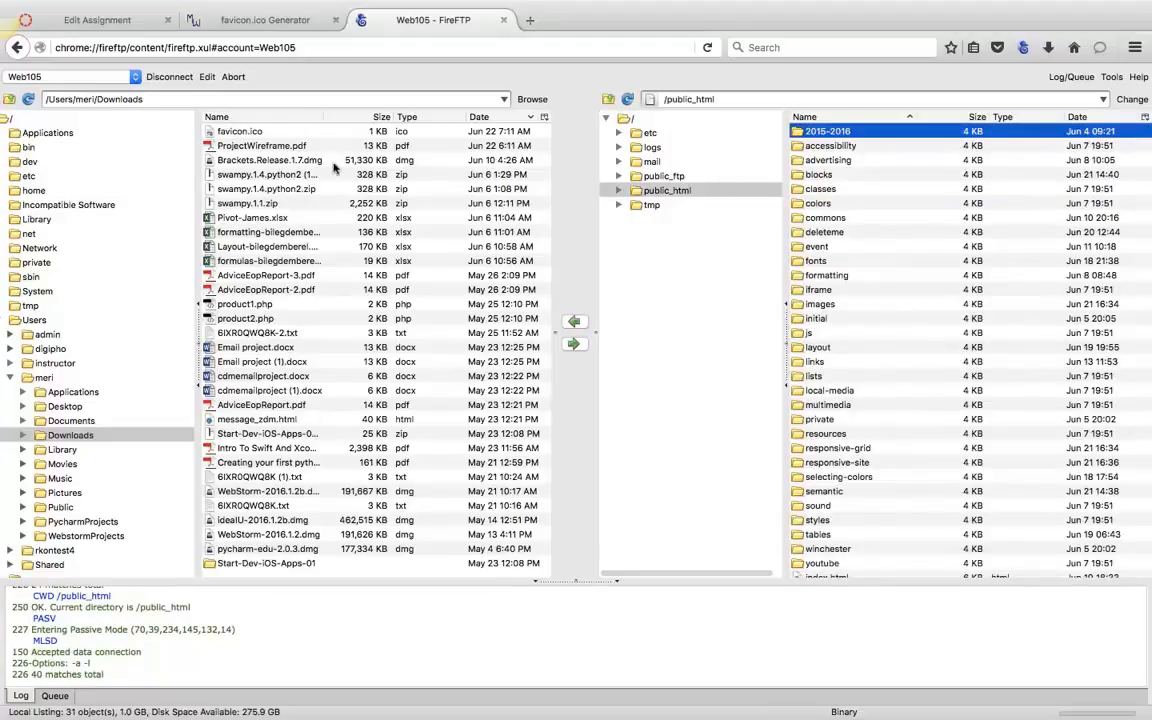
click(240, 132)
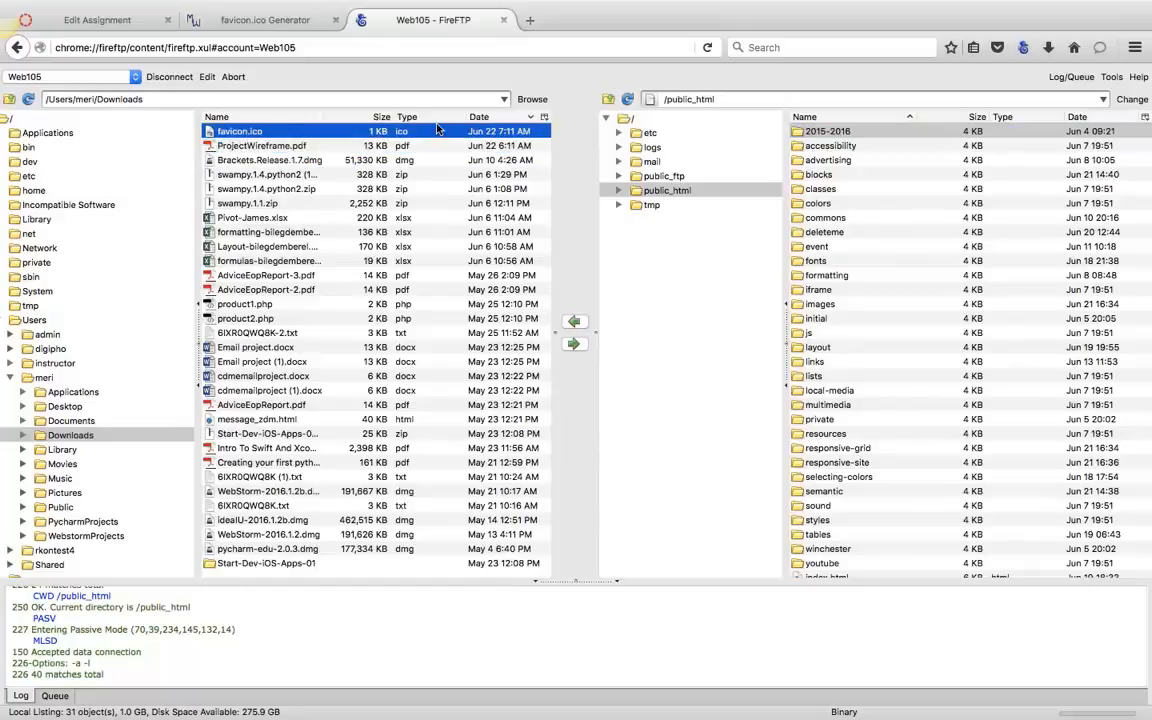
click(574, 344)
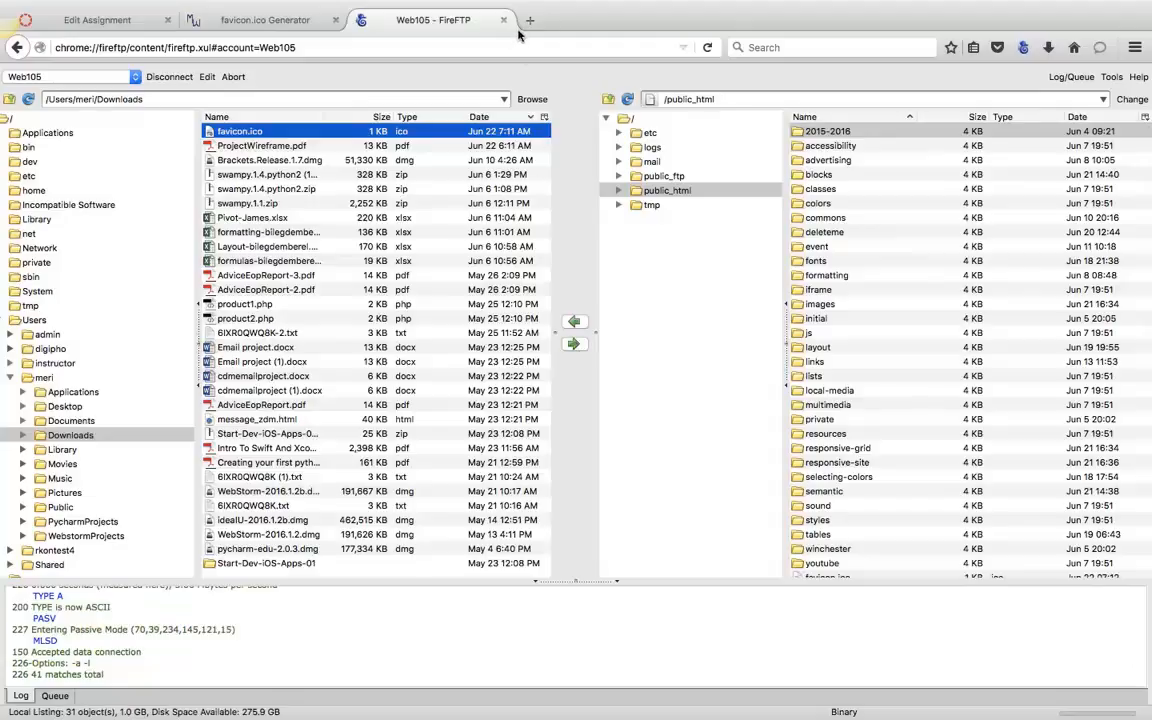
Load the web105 site address in a new browser tab
click(530, 20)
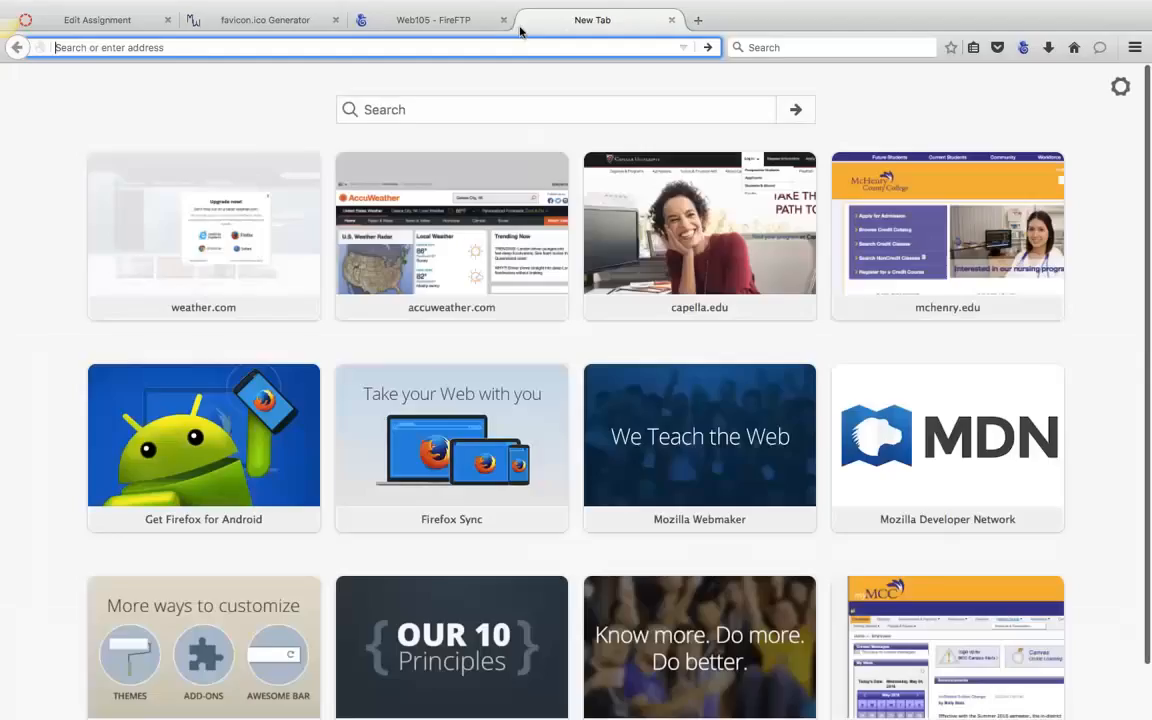
text(weather.com/)
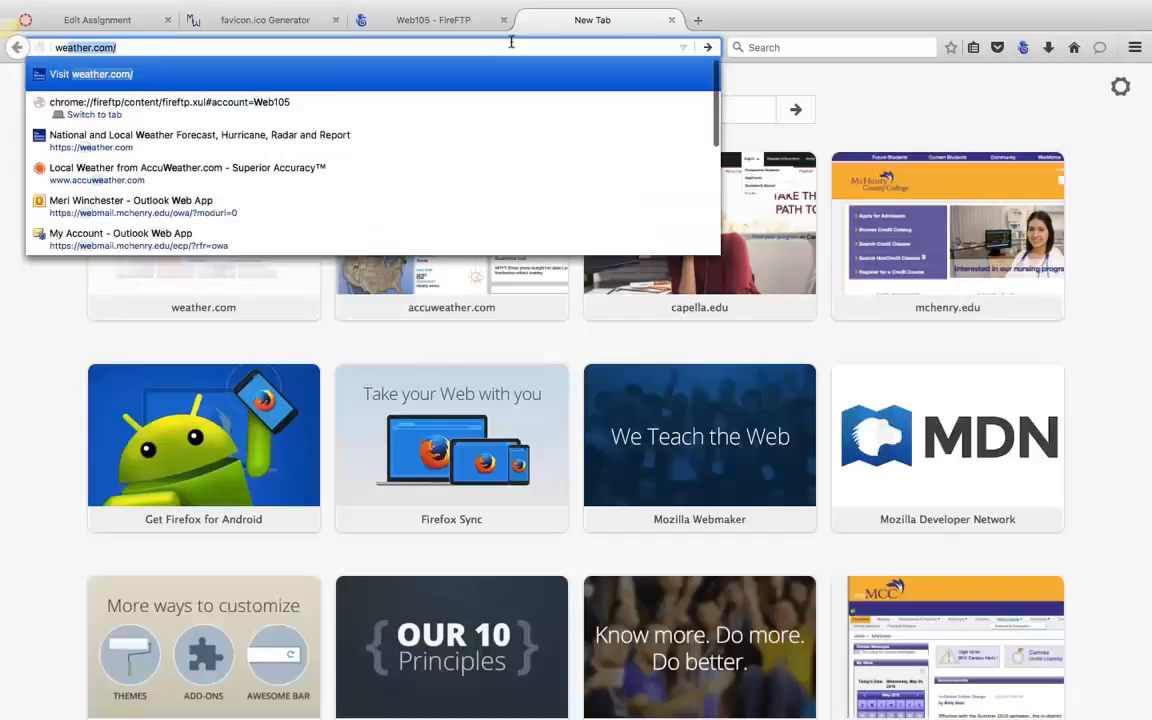
text(web105)
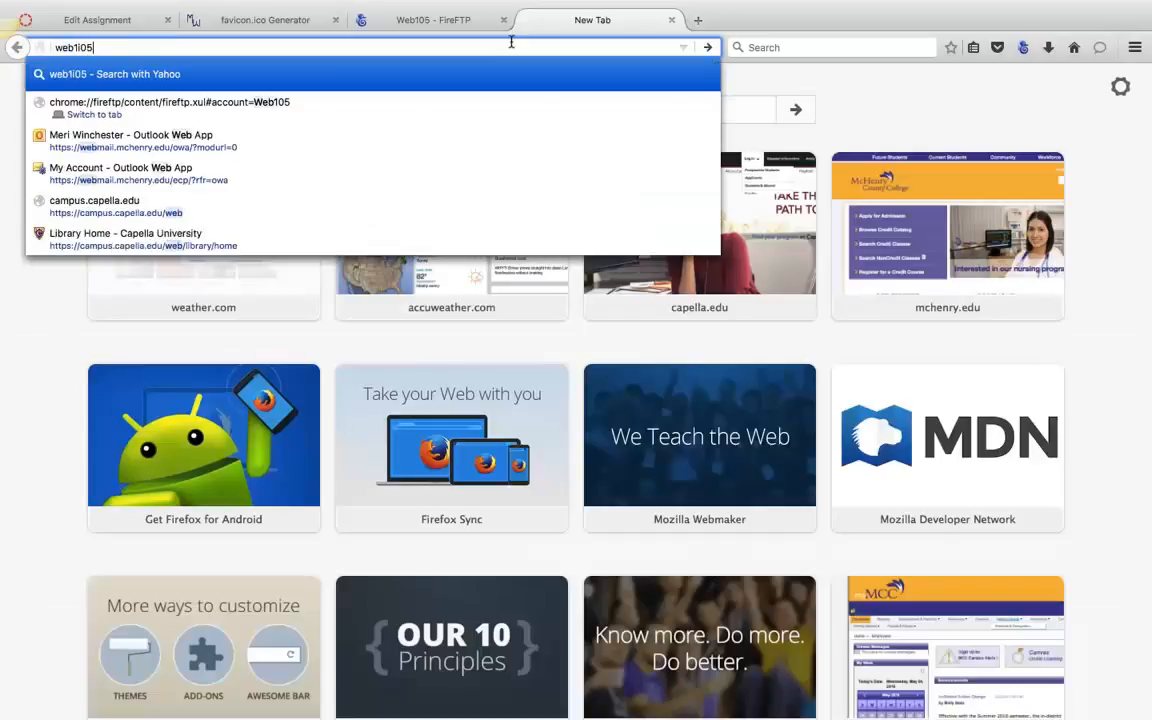
key(Backspace)
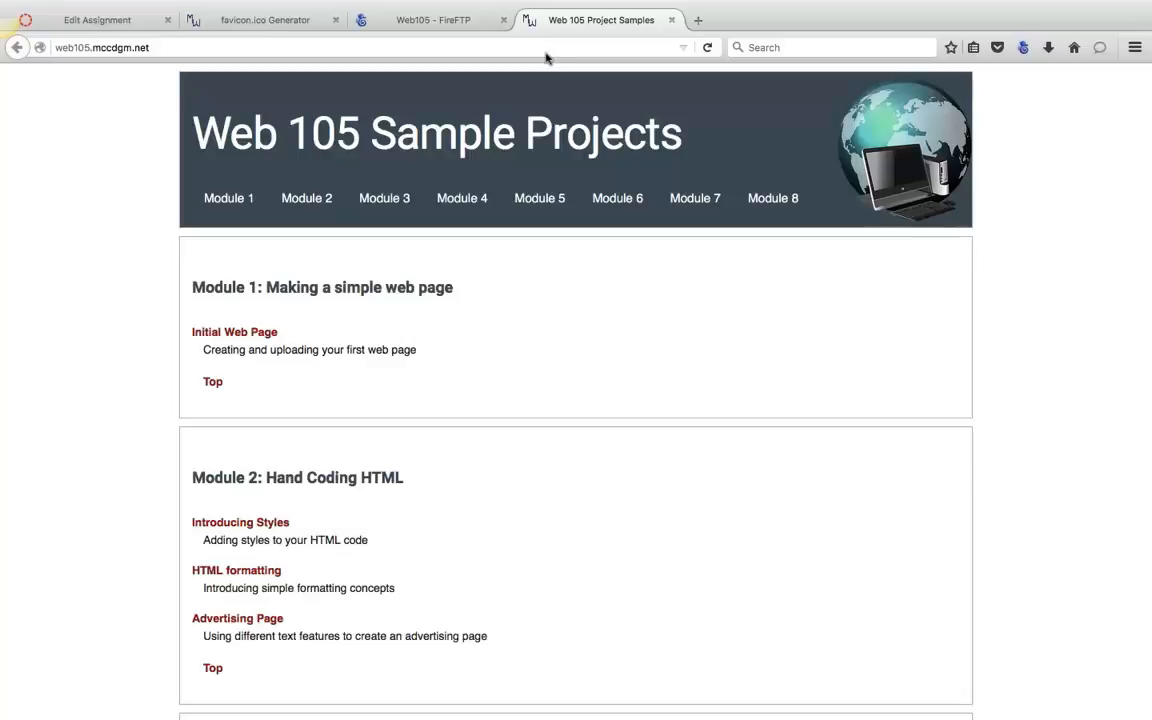
mouse_move(544, 30)
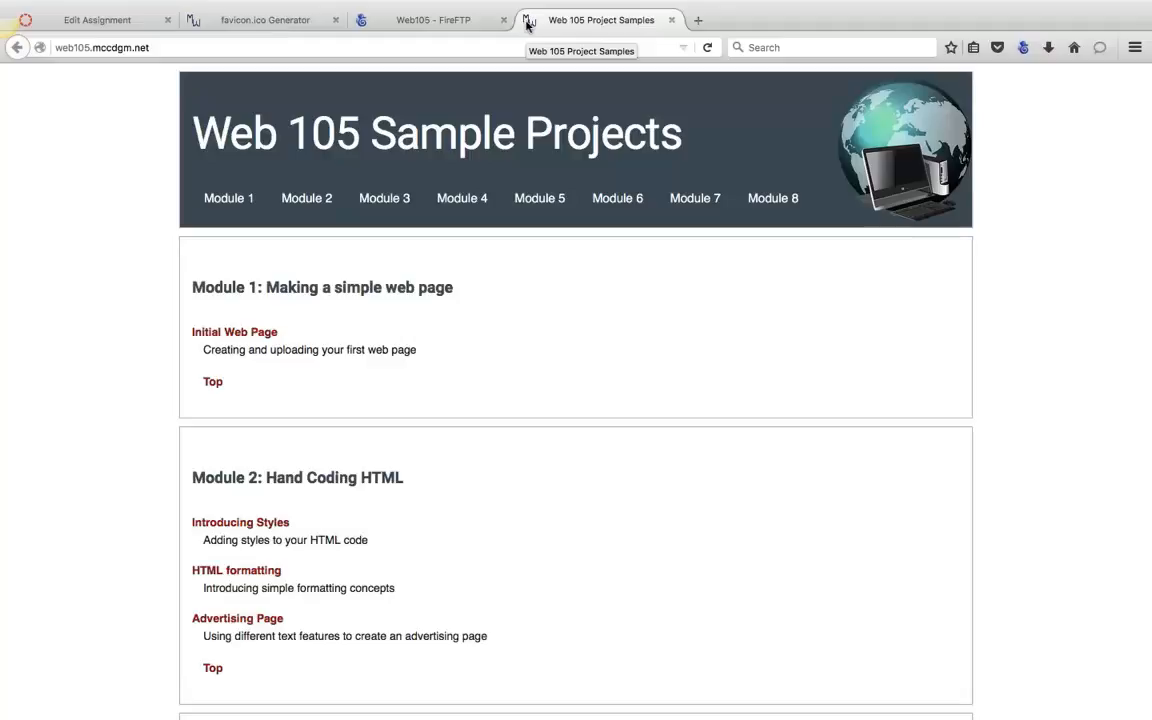
mouse_move(532, 20)
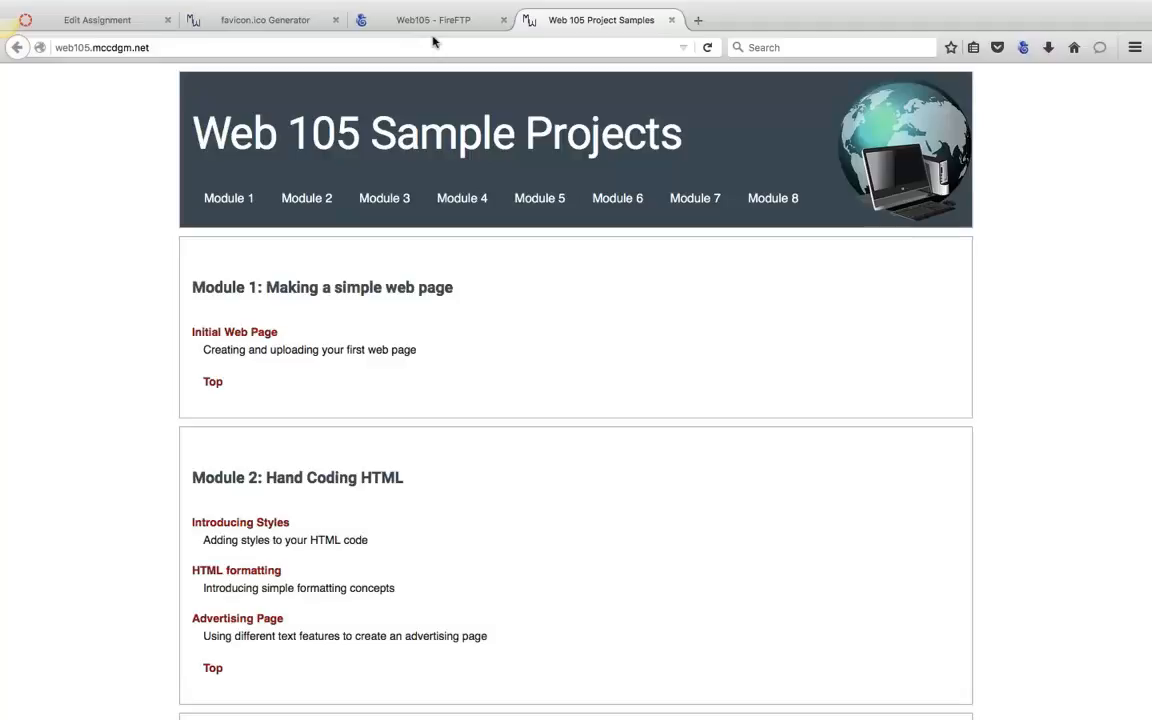
mouse_move(528, 28)
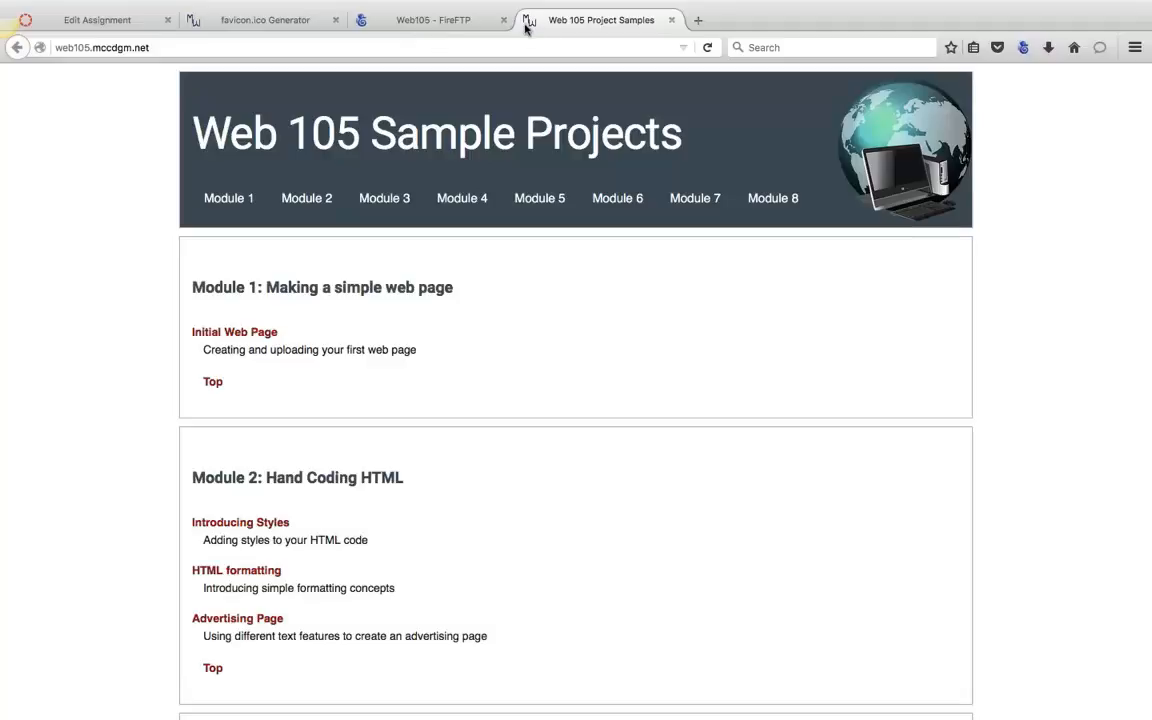
mouse_move(528, 36)
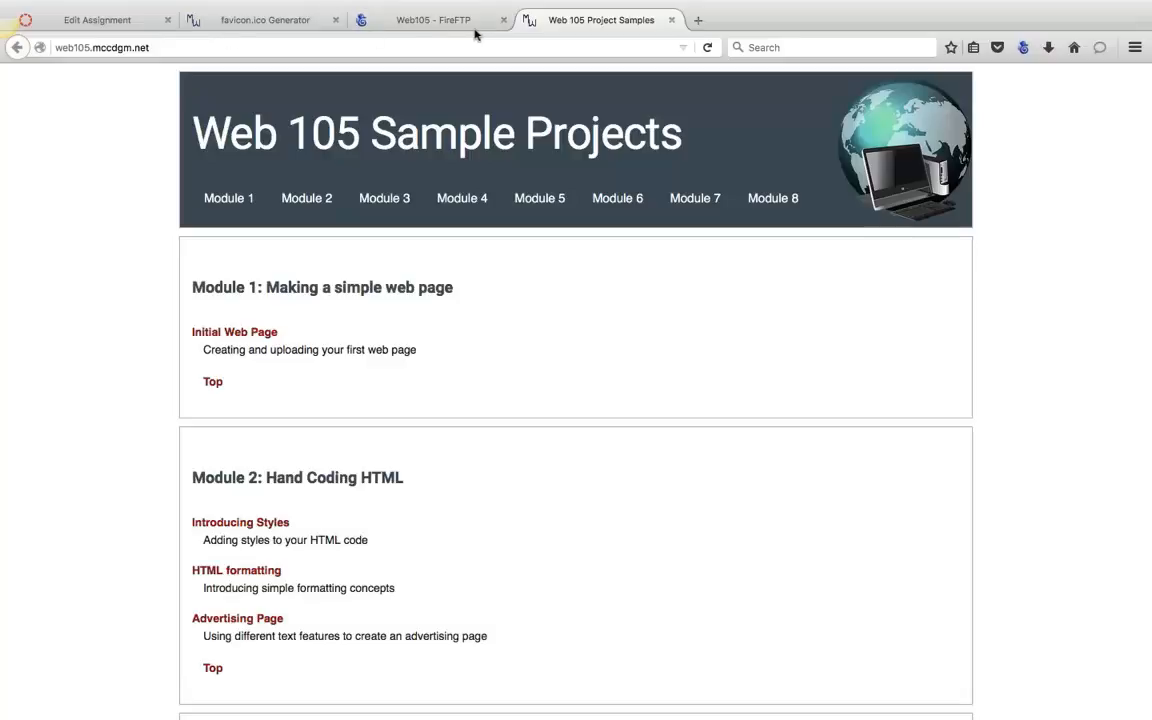
mouse_move(392, 70)
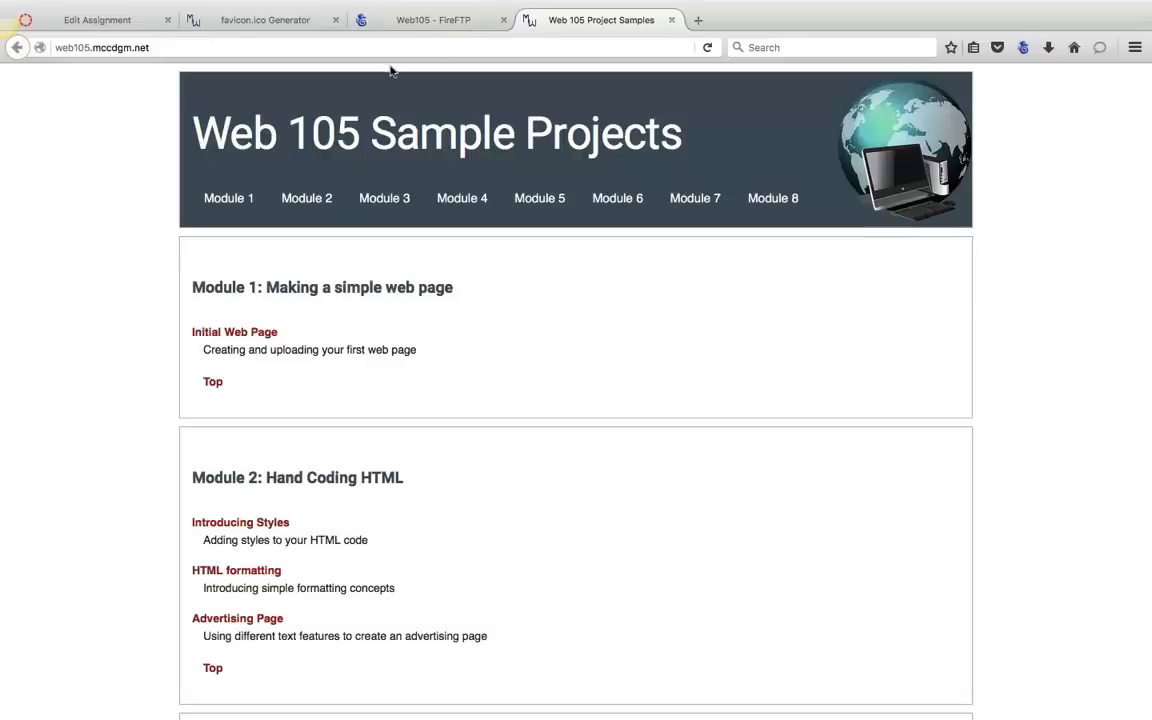